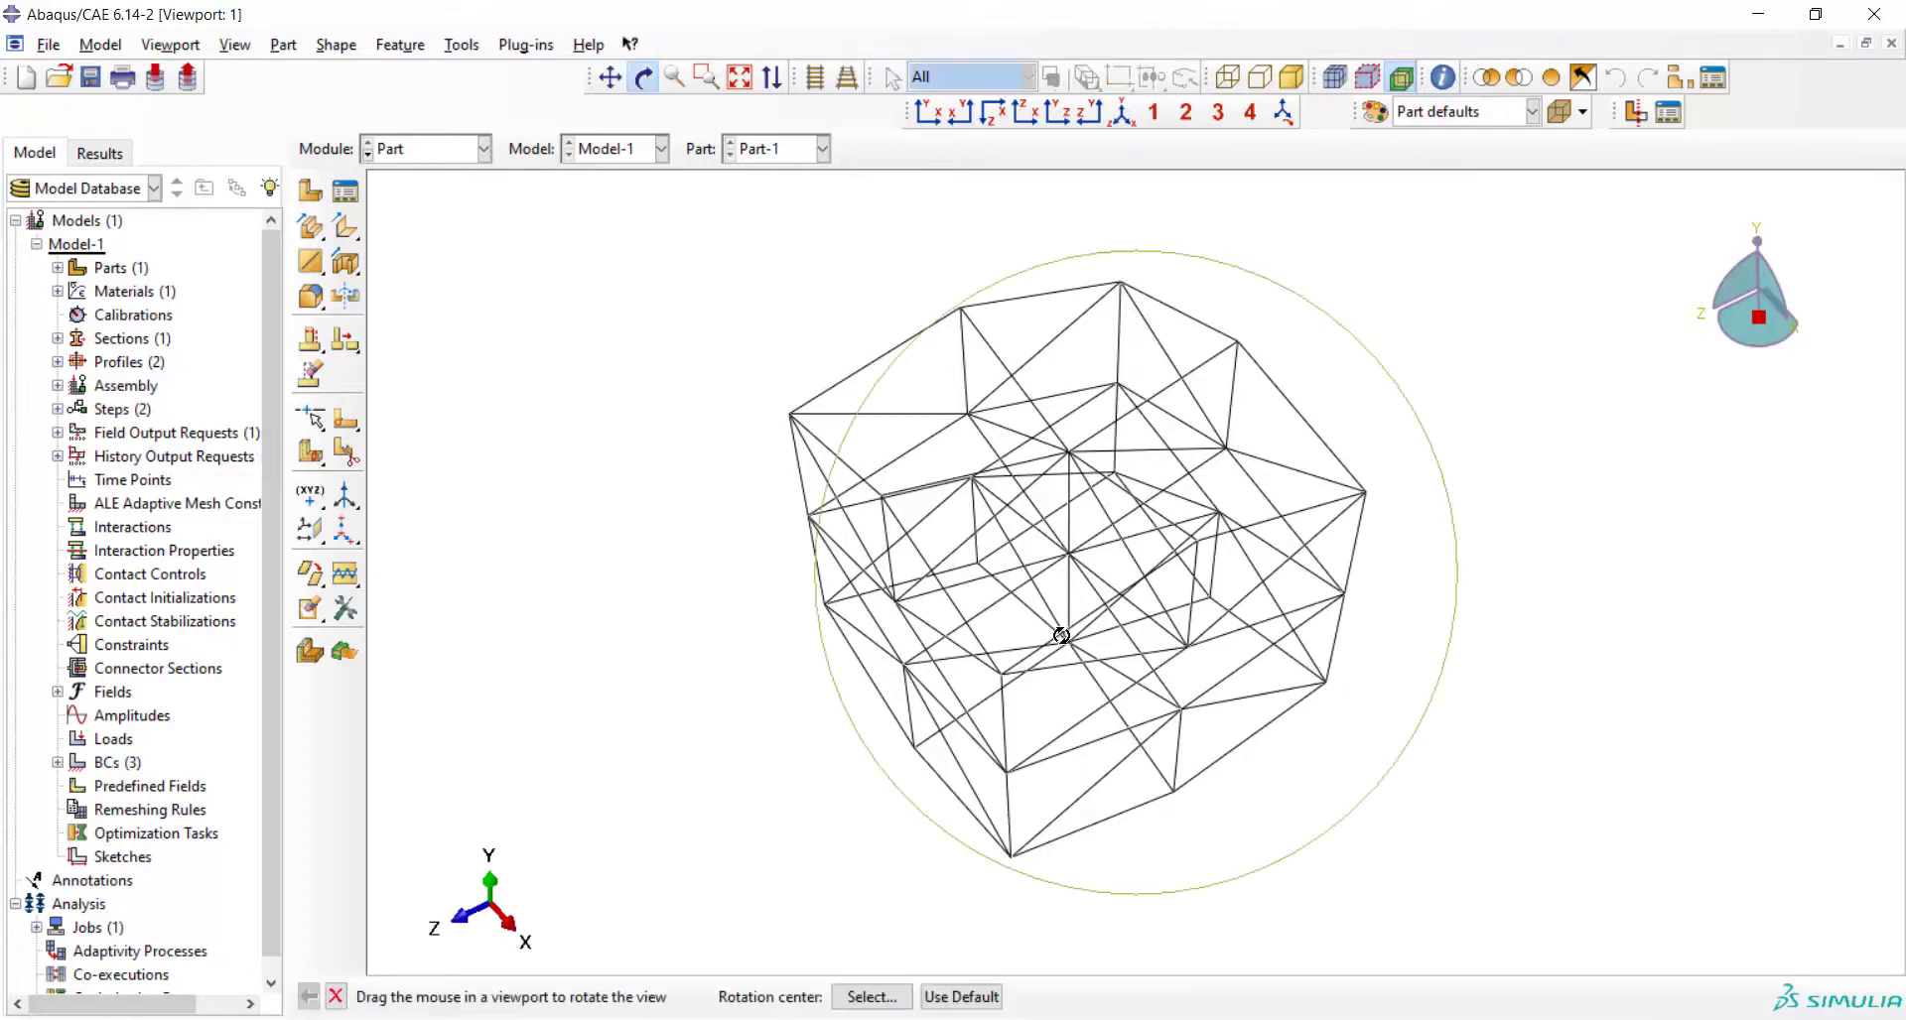
Step: Turn on Render beam profiles in Part Display Options for the lattice part
drag(1060, 637, 1021, 671)
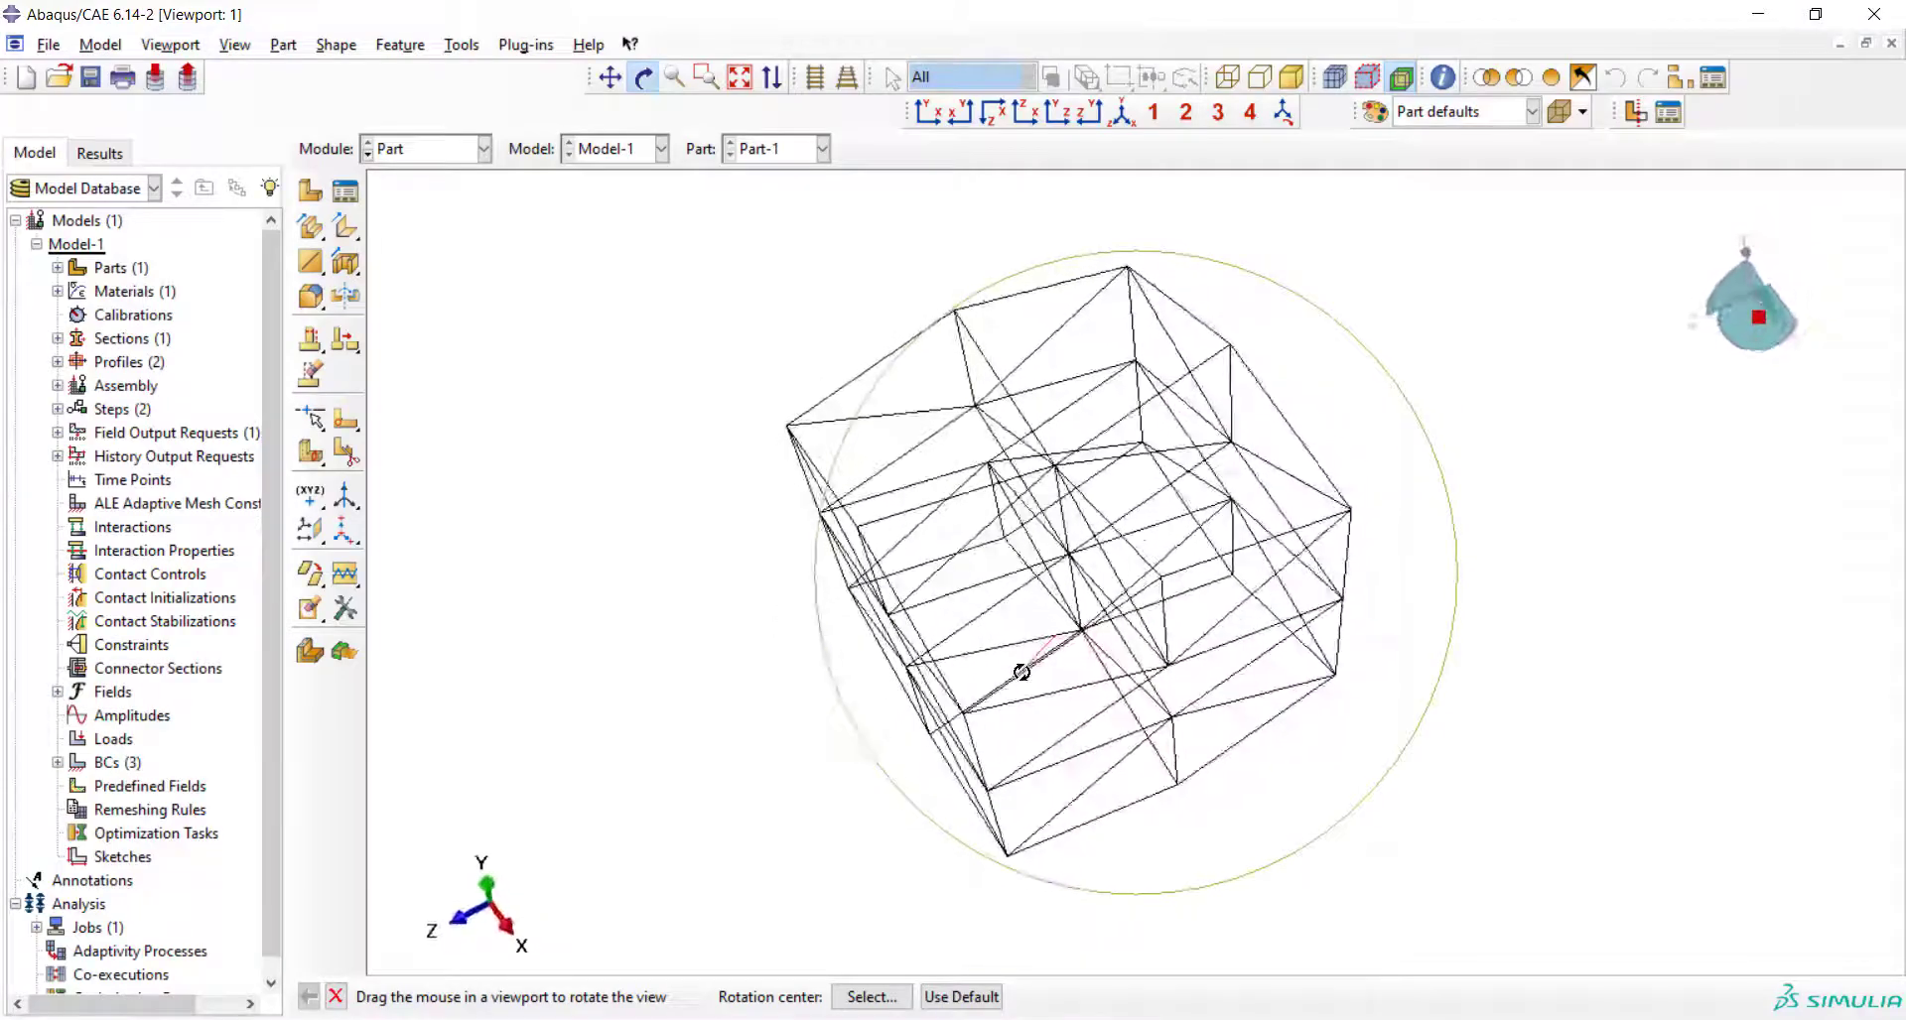
drag(1026, 671, 1151, 308)
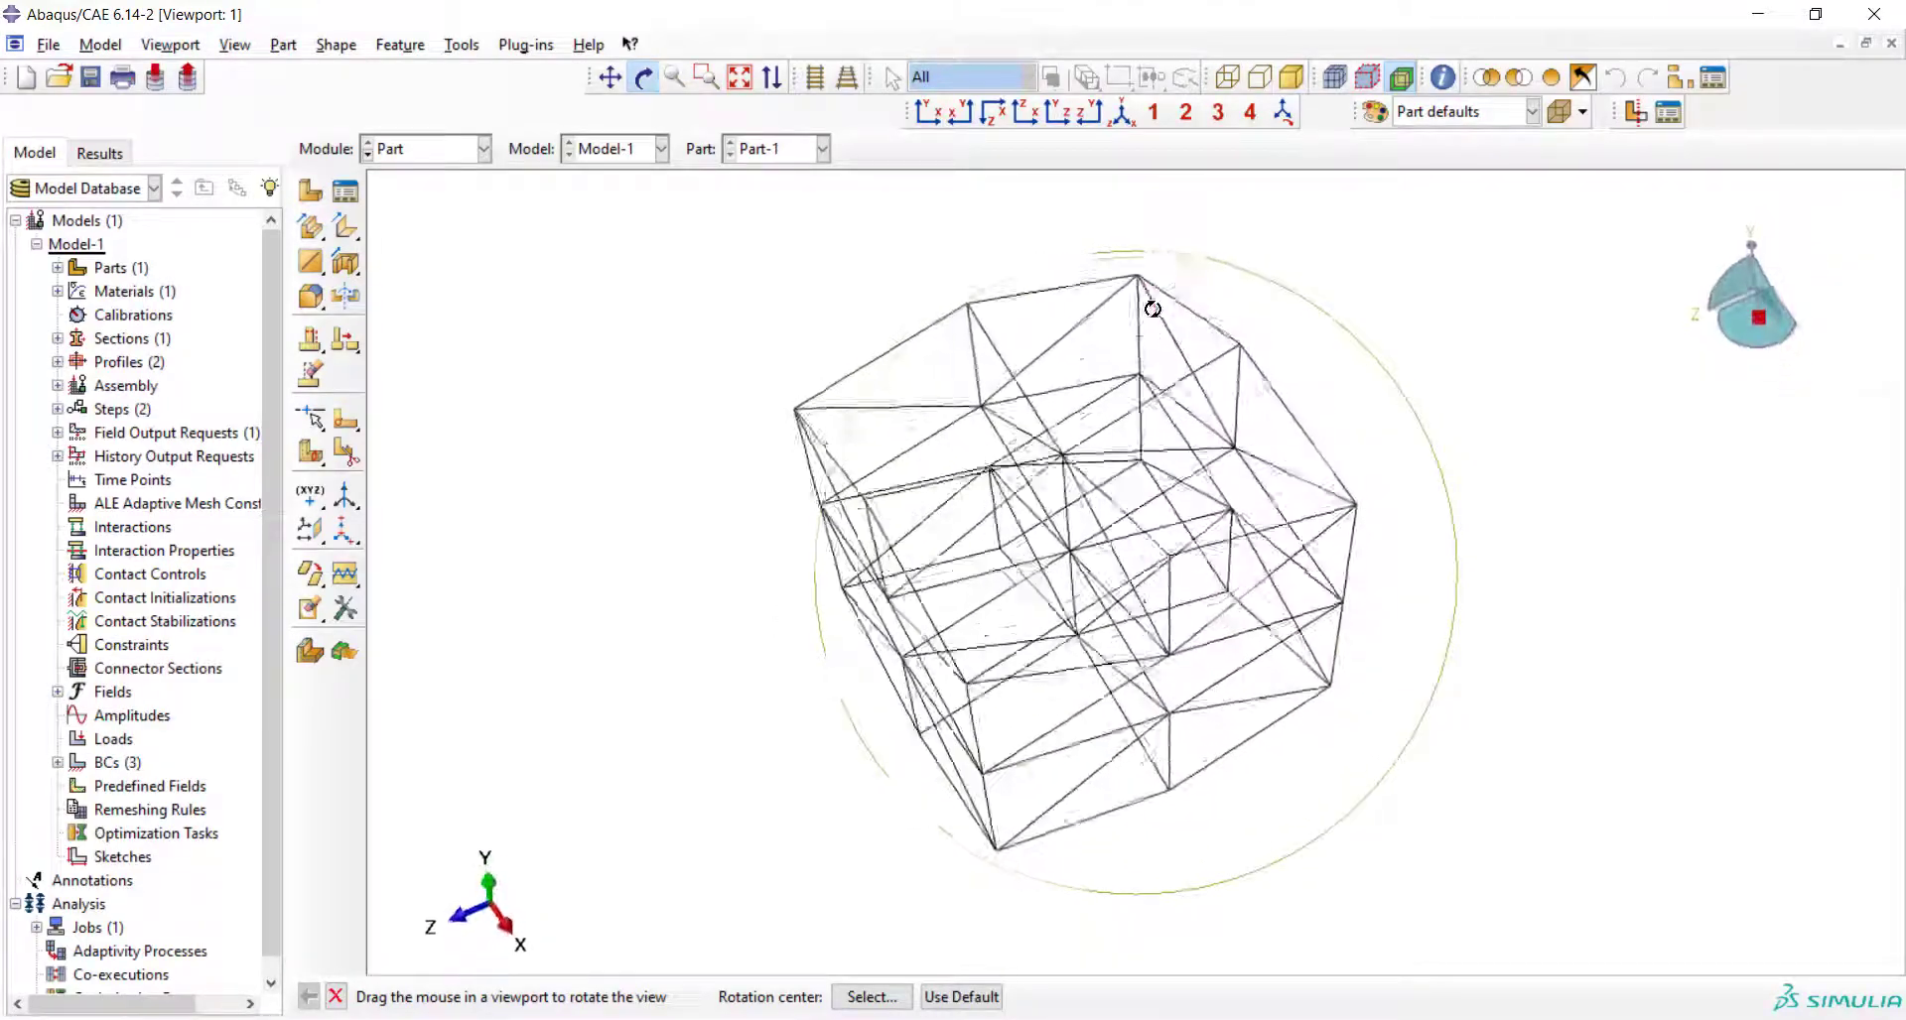
drag(1152, 308, 1237, 639)
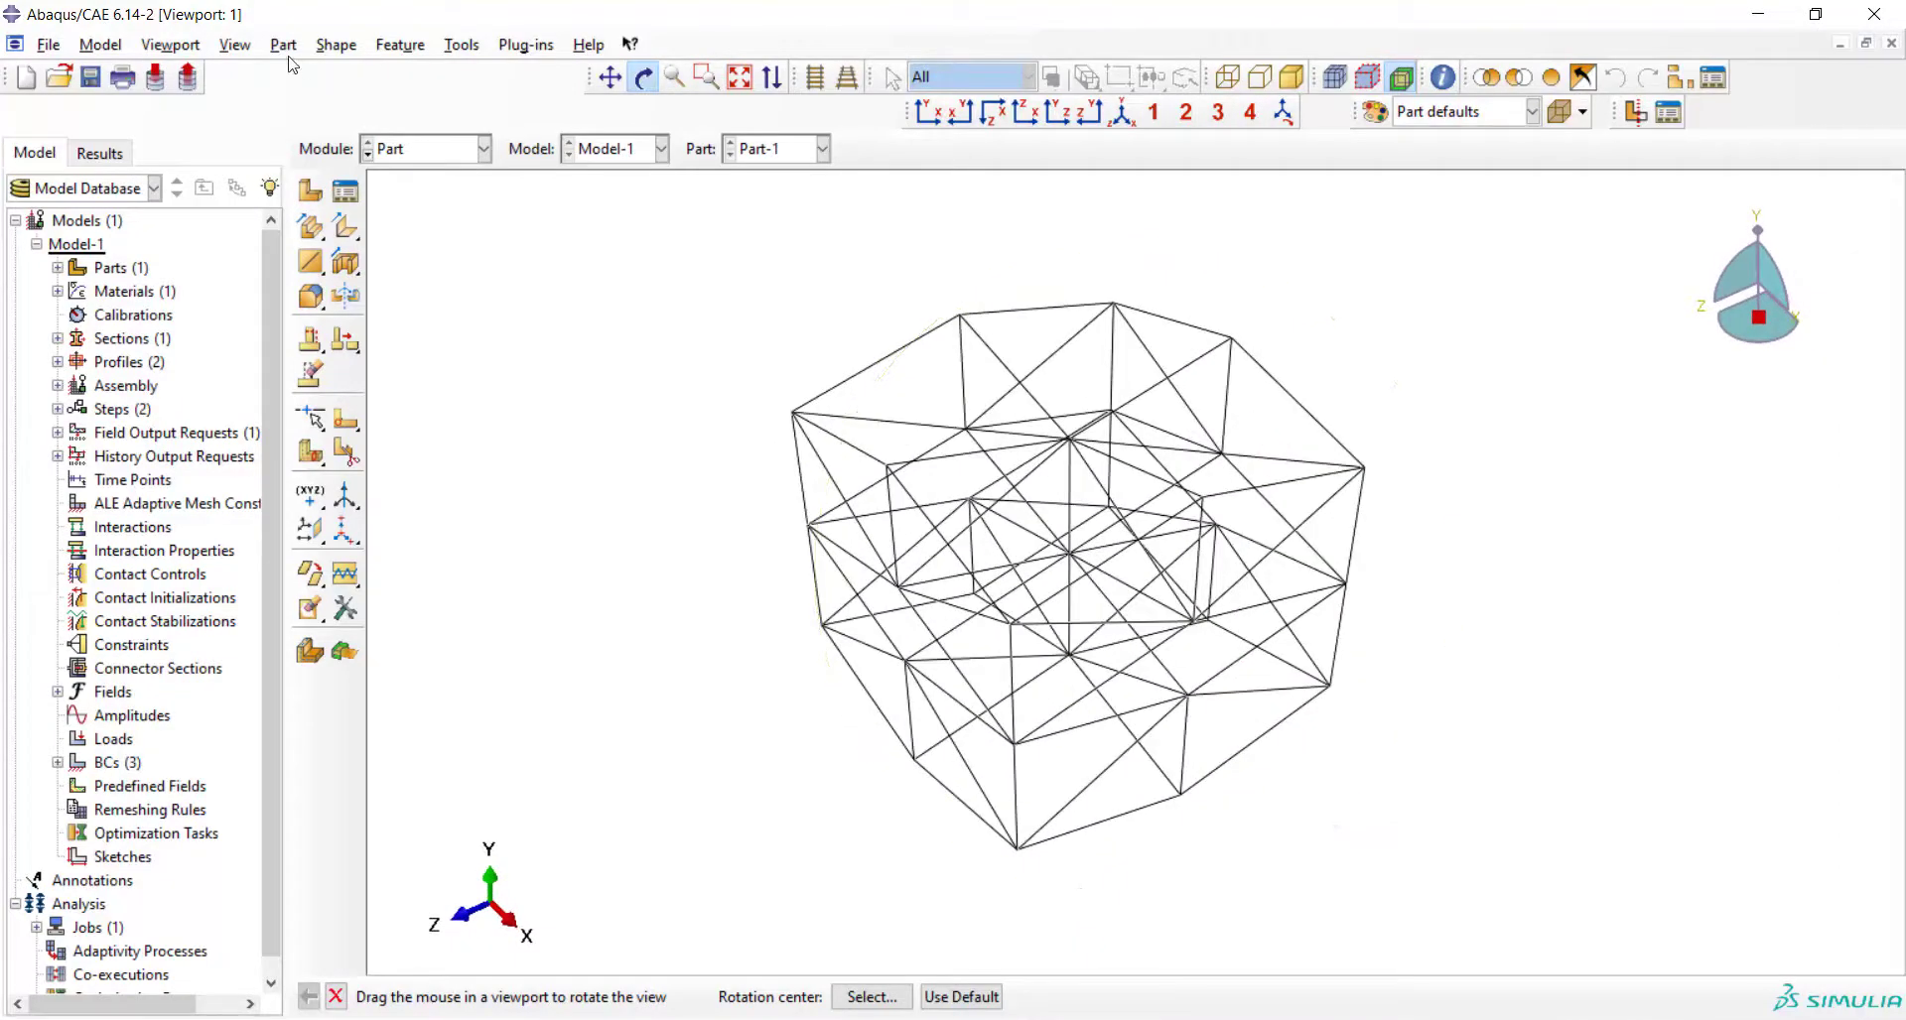
click(235, 45)
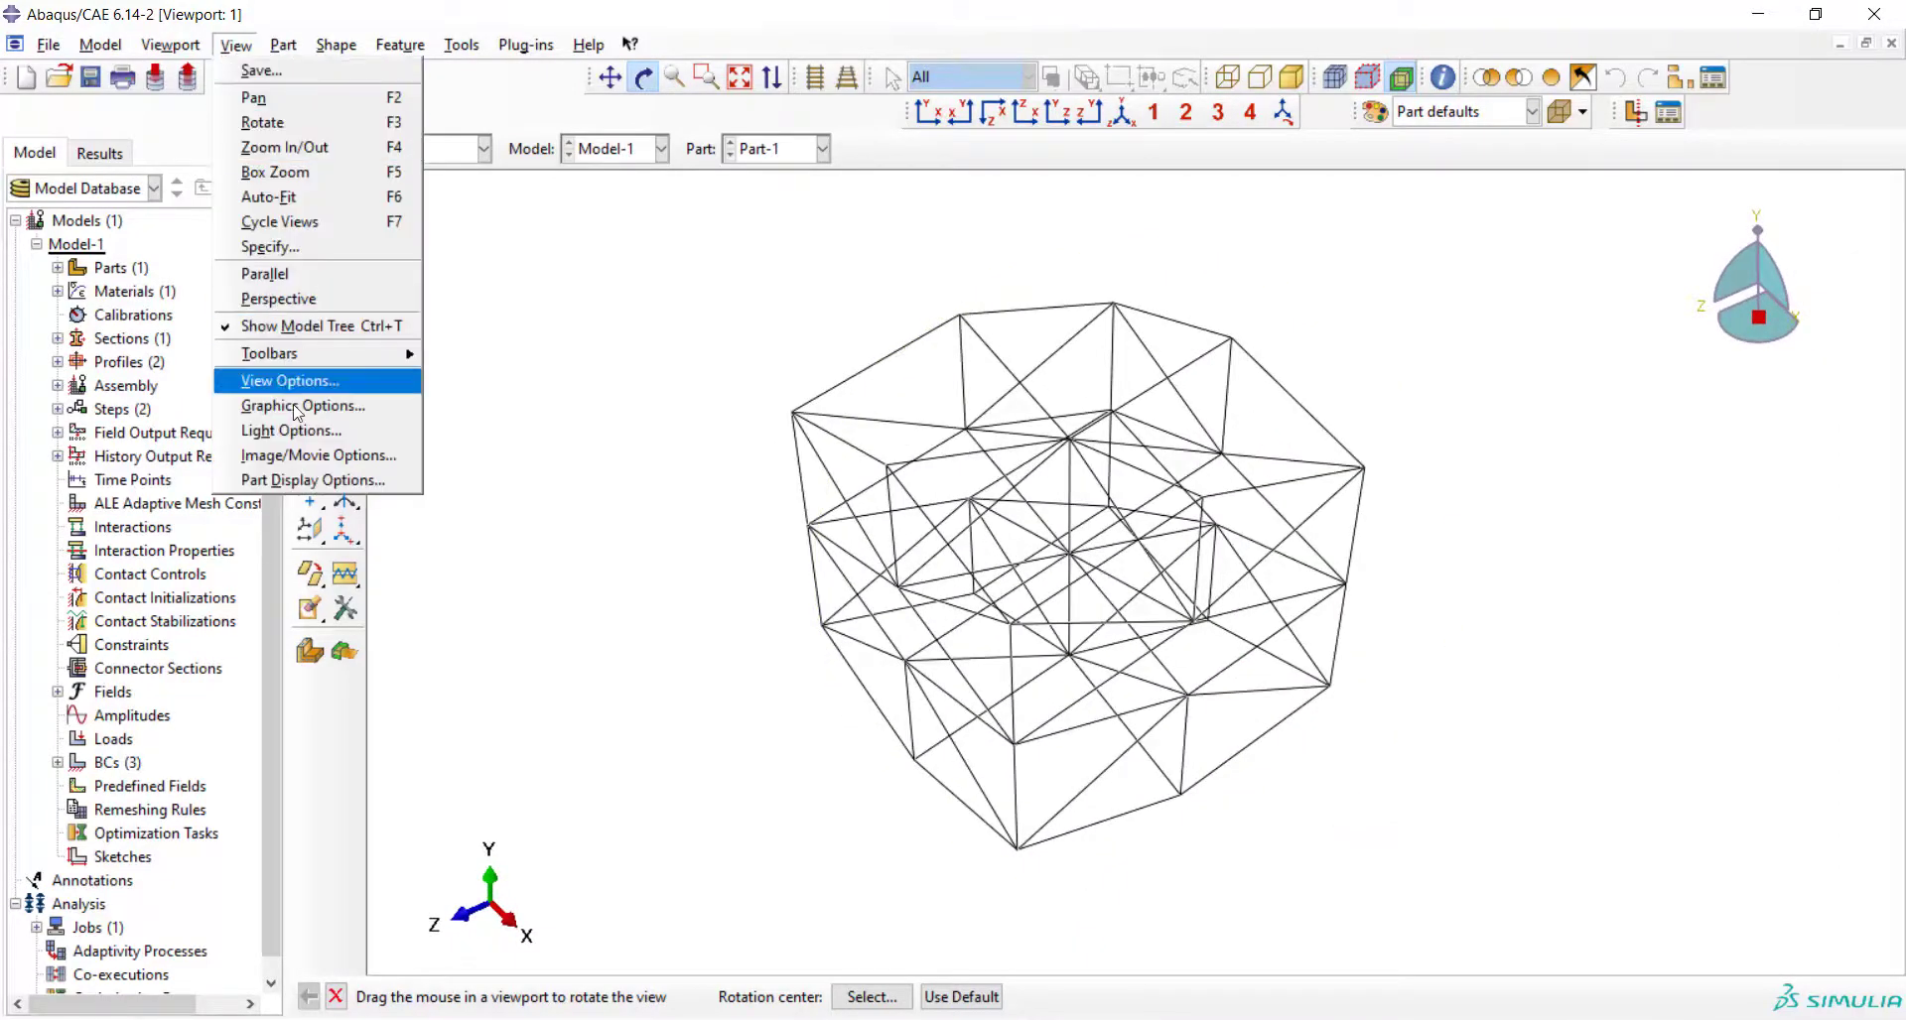
click(311, 481)
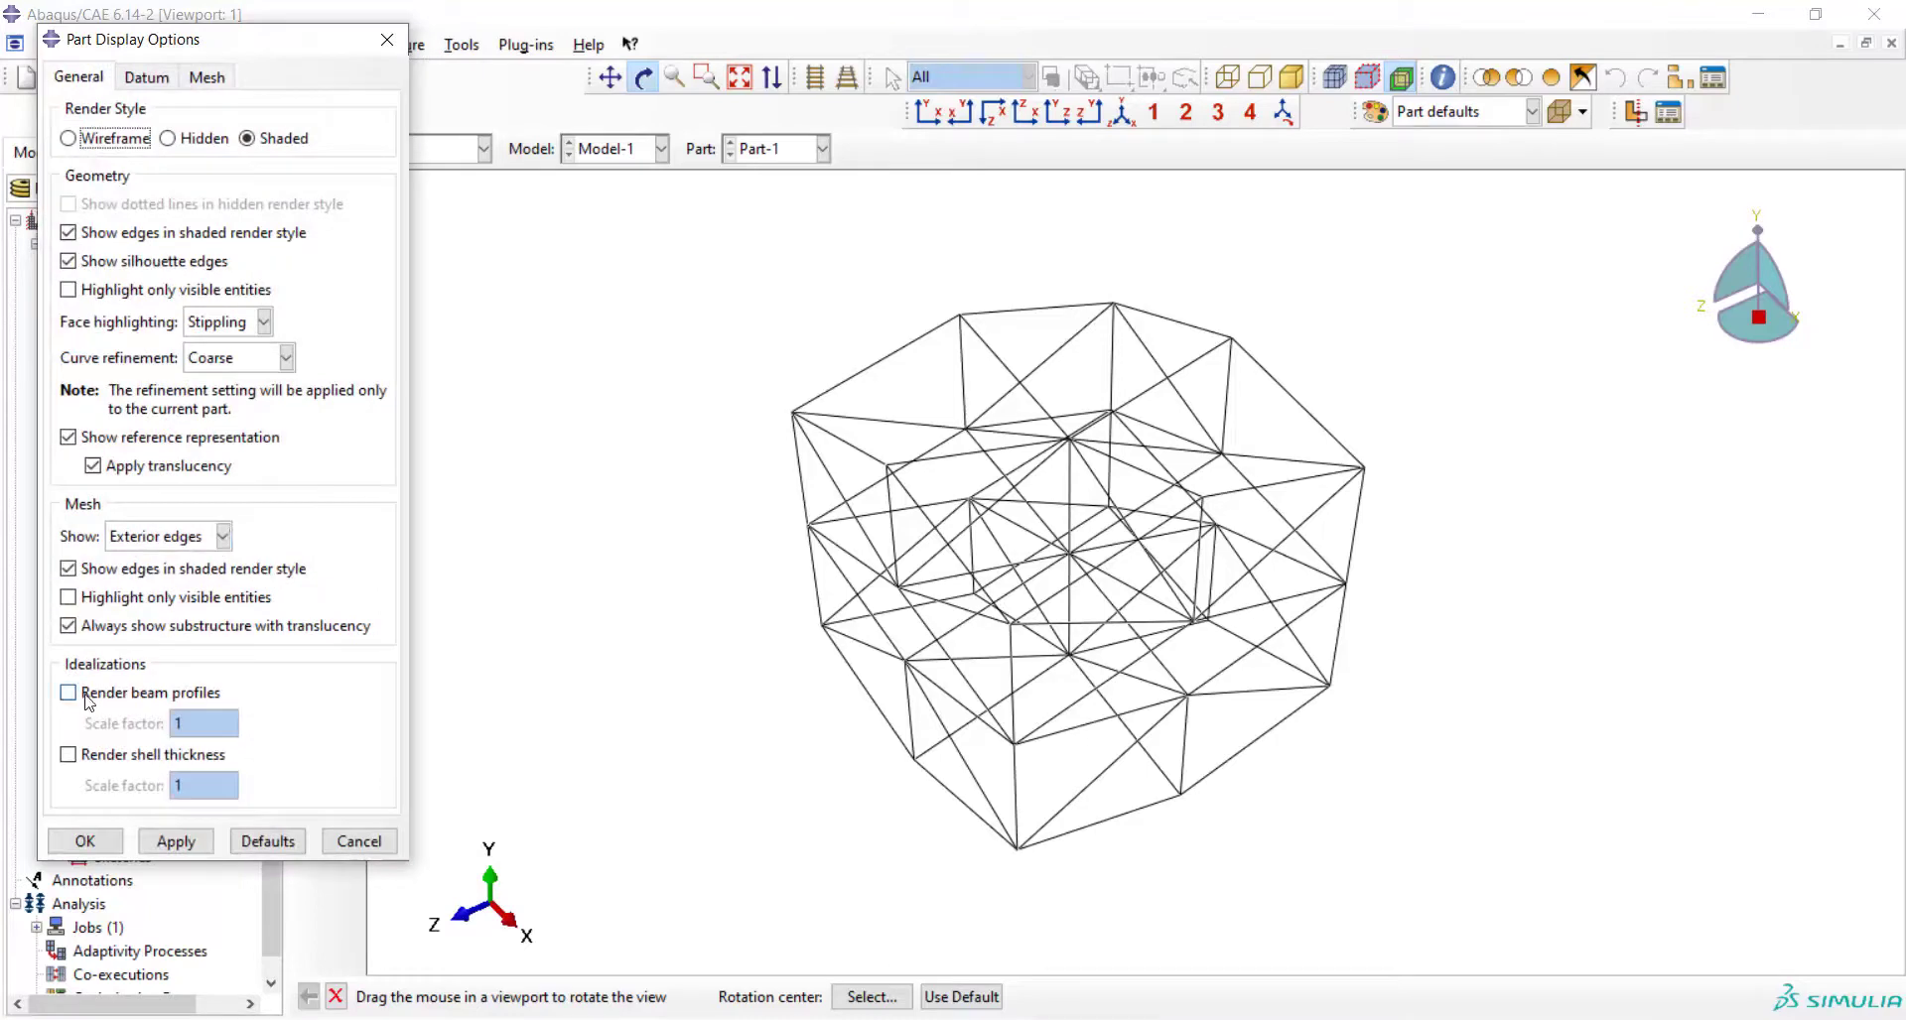
click(67, 693)
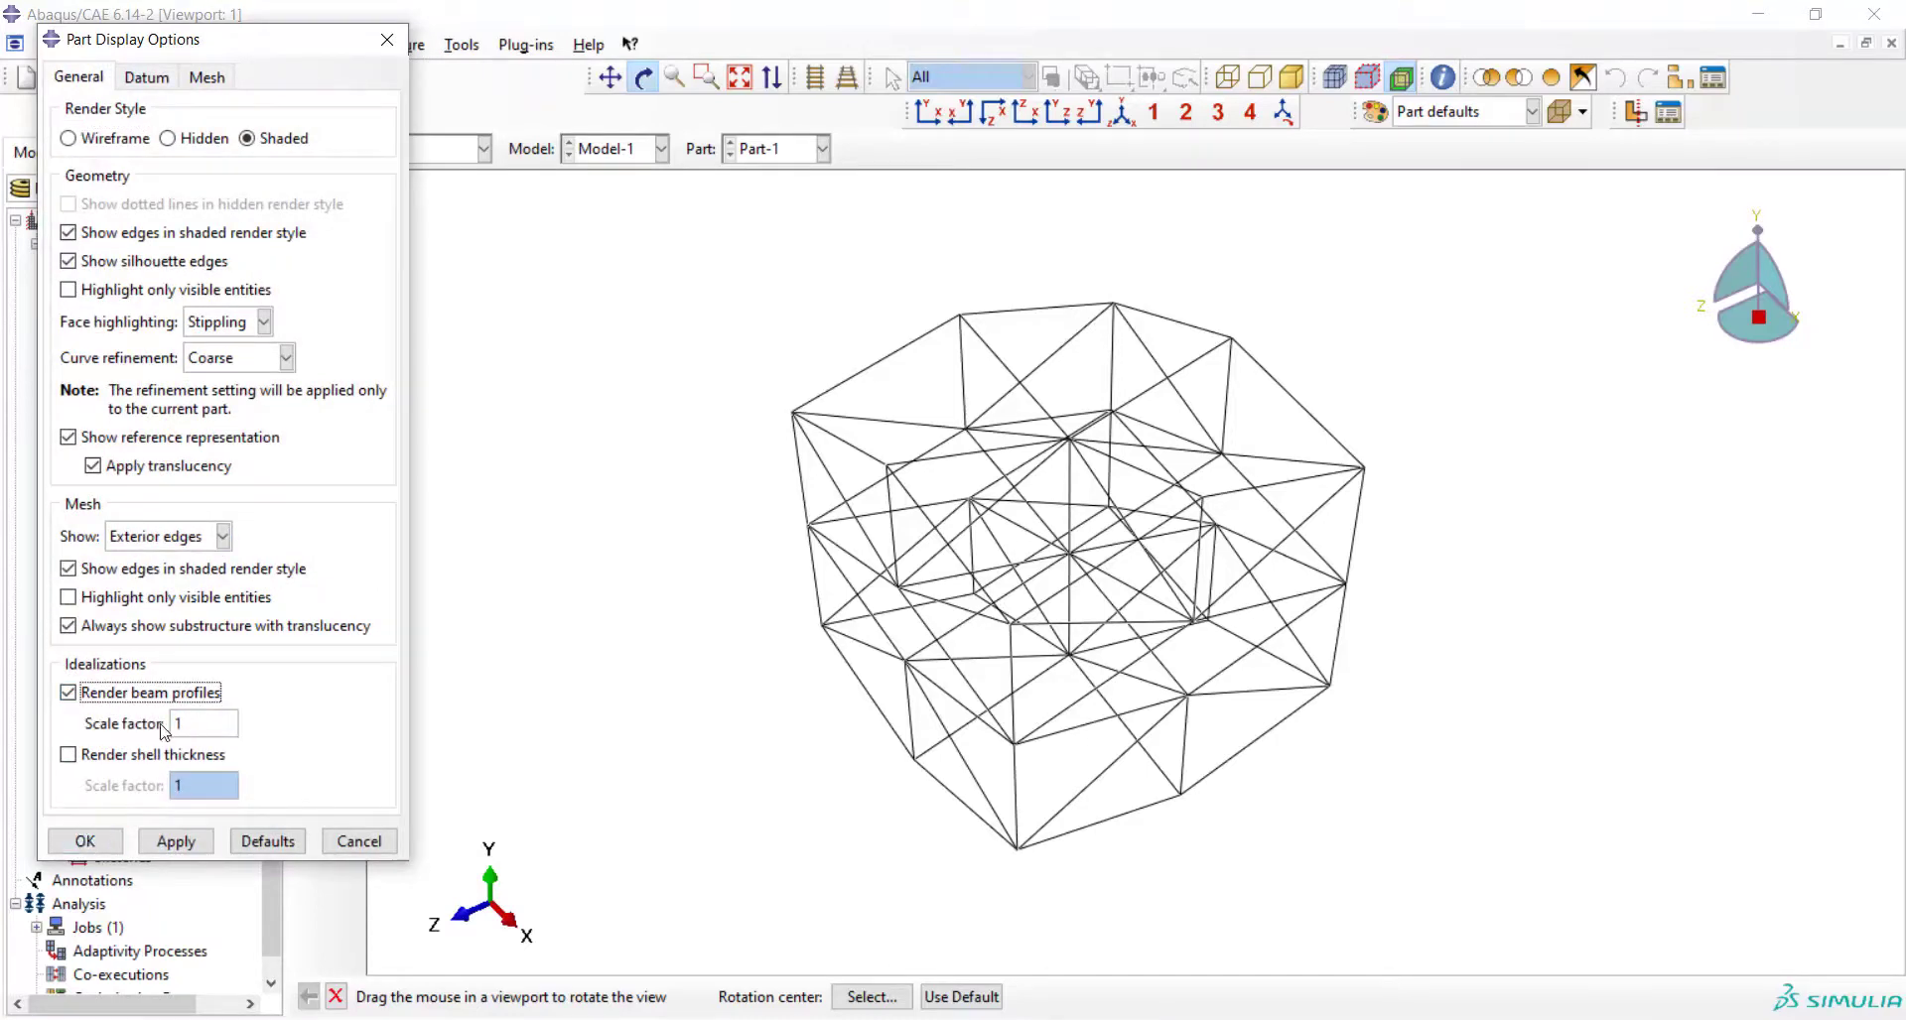
click(83, 840)
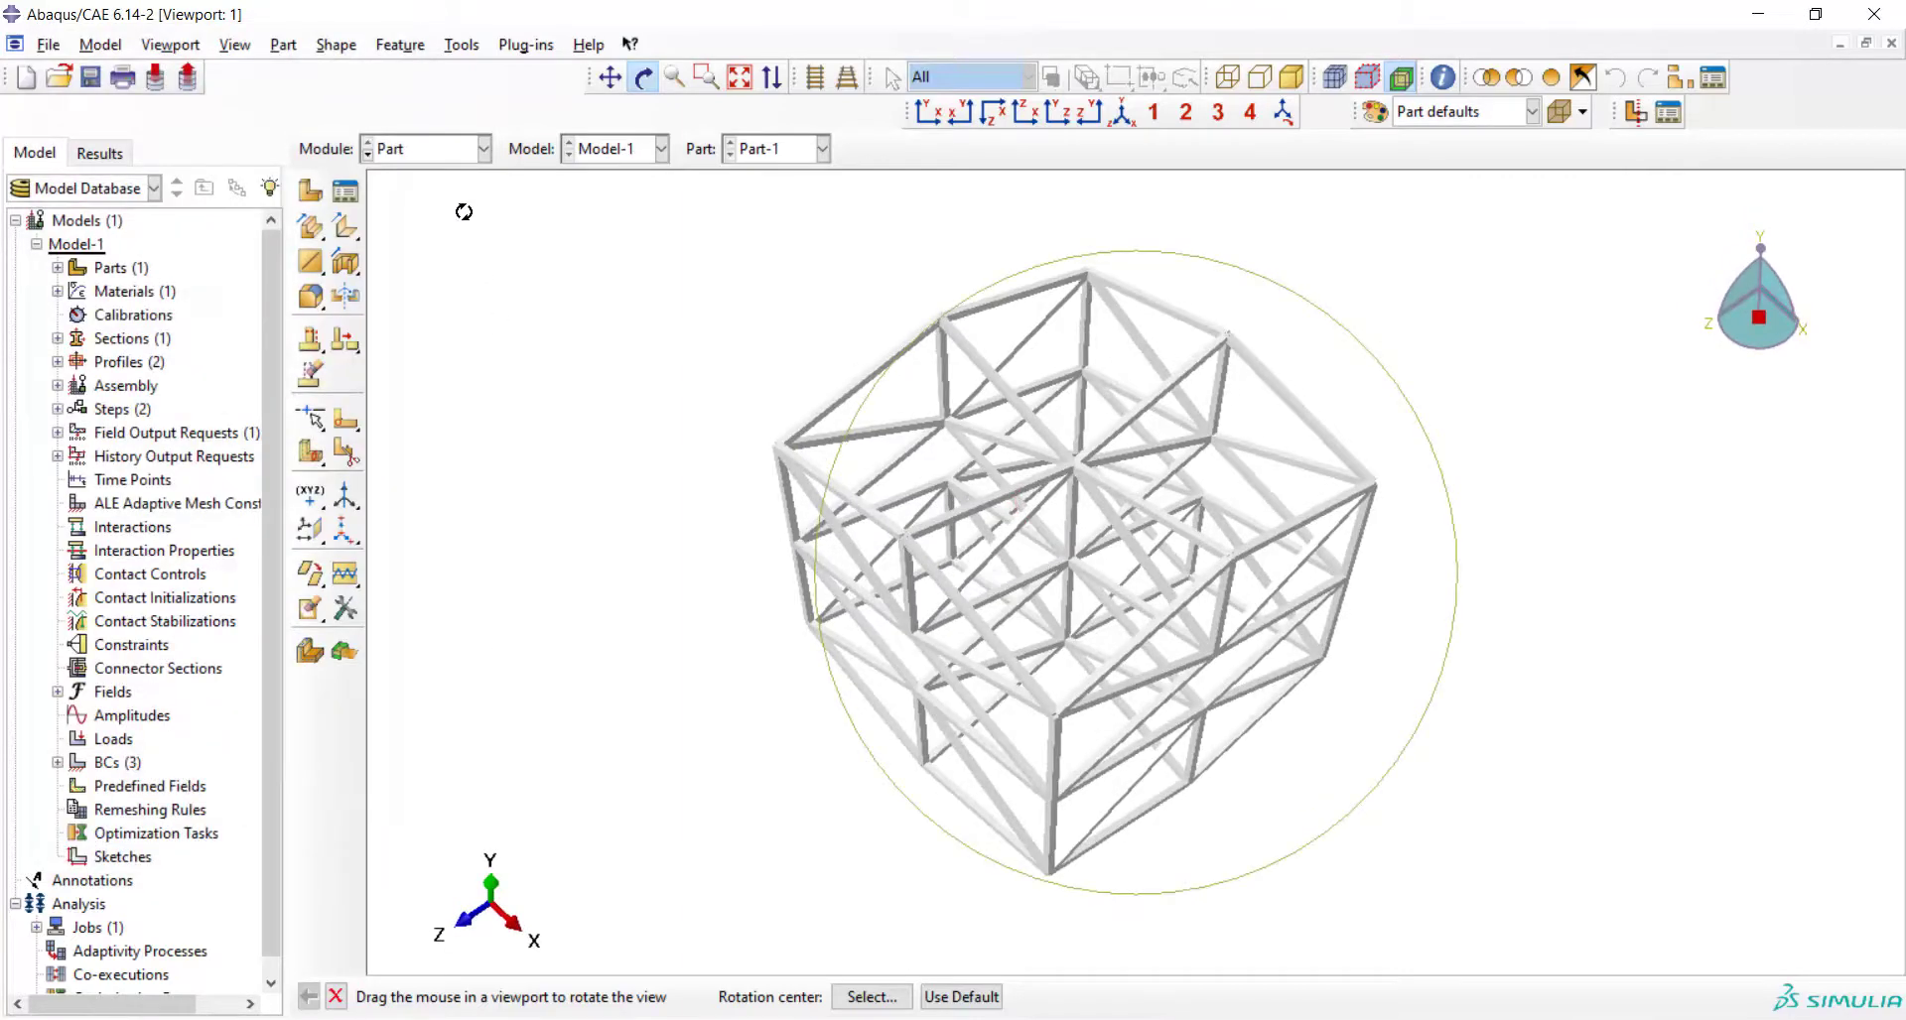
Step: Switch to the Assembly module showing the lattice cube instance
click(424, 149)
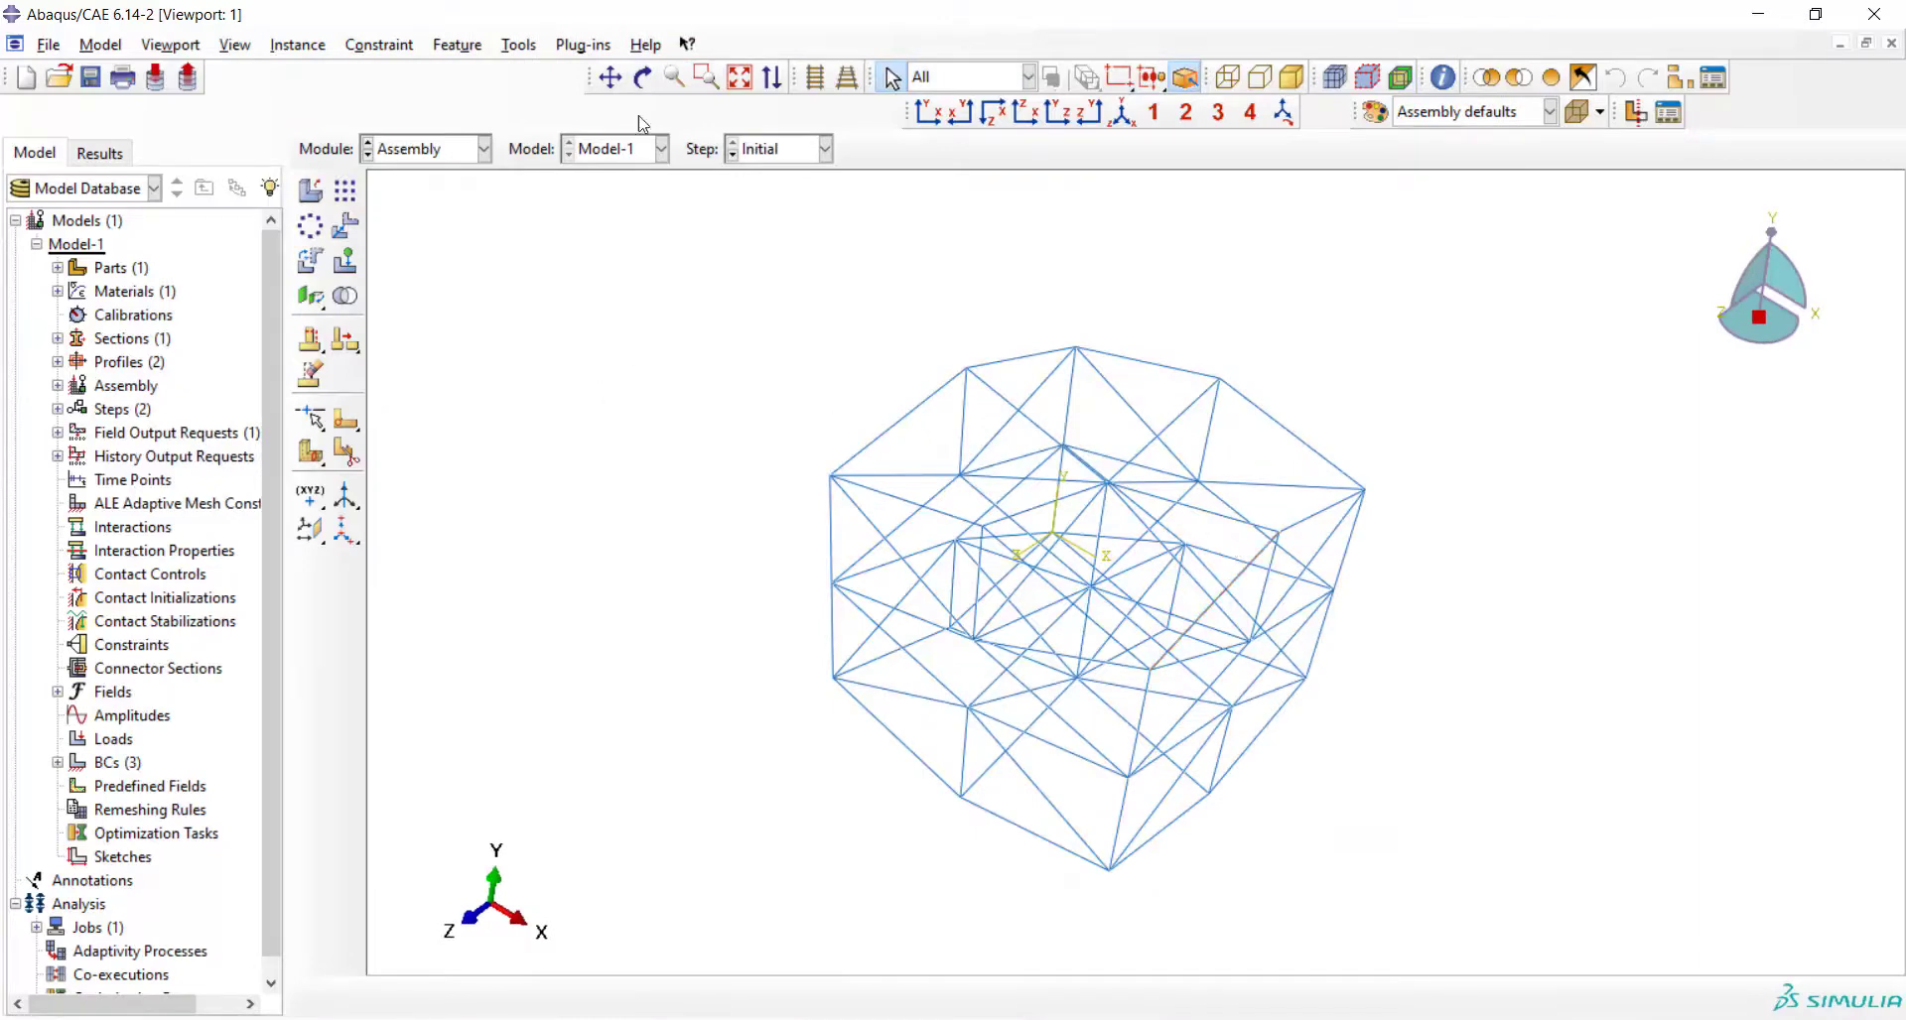
click(641, 77)
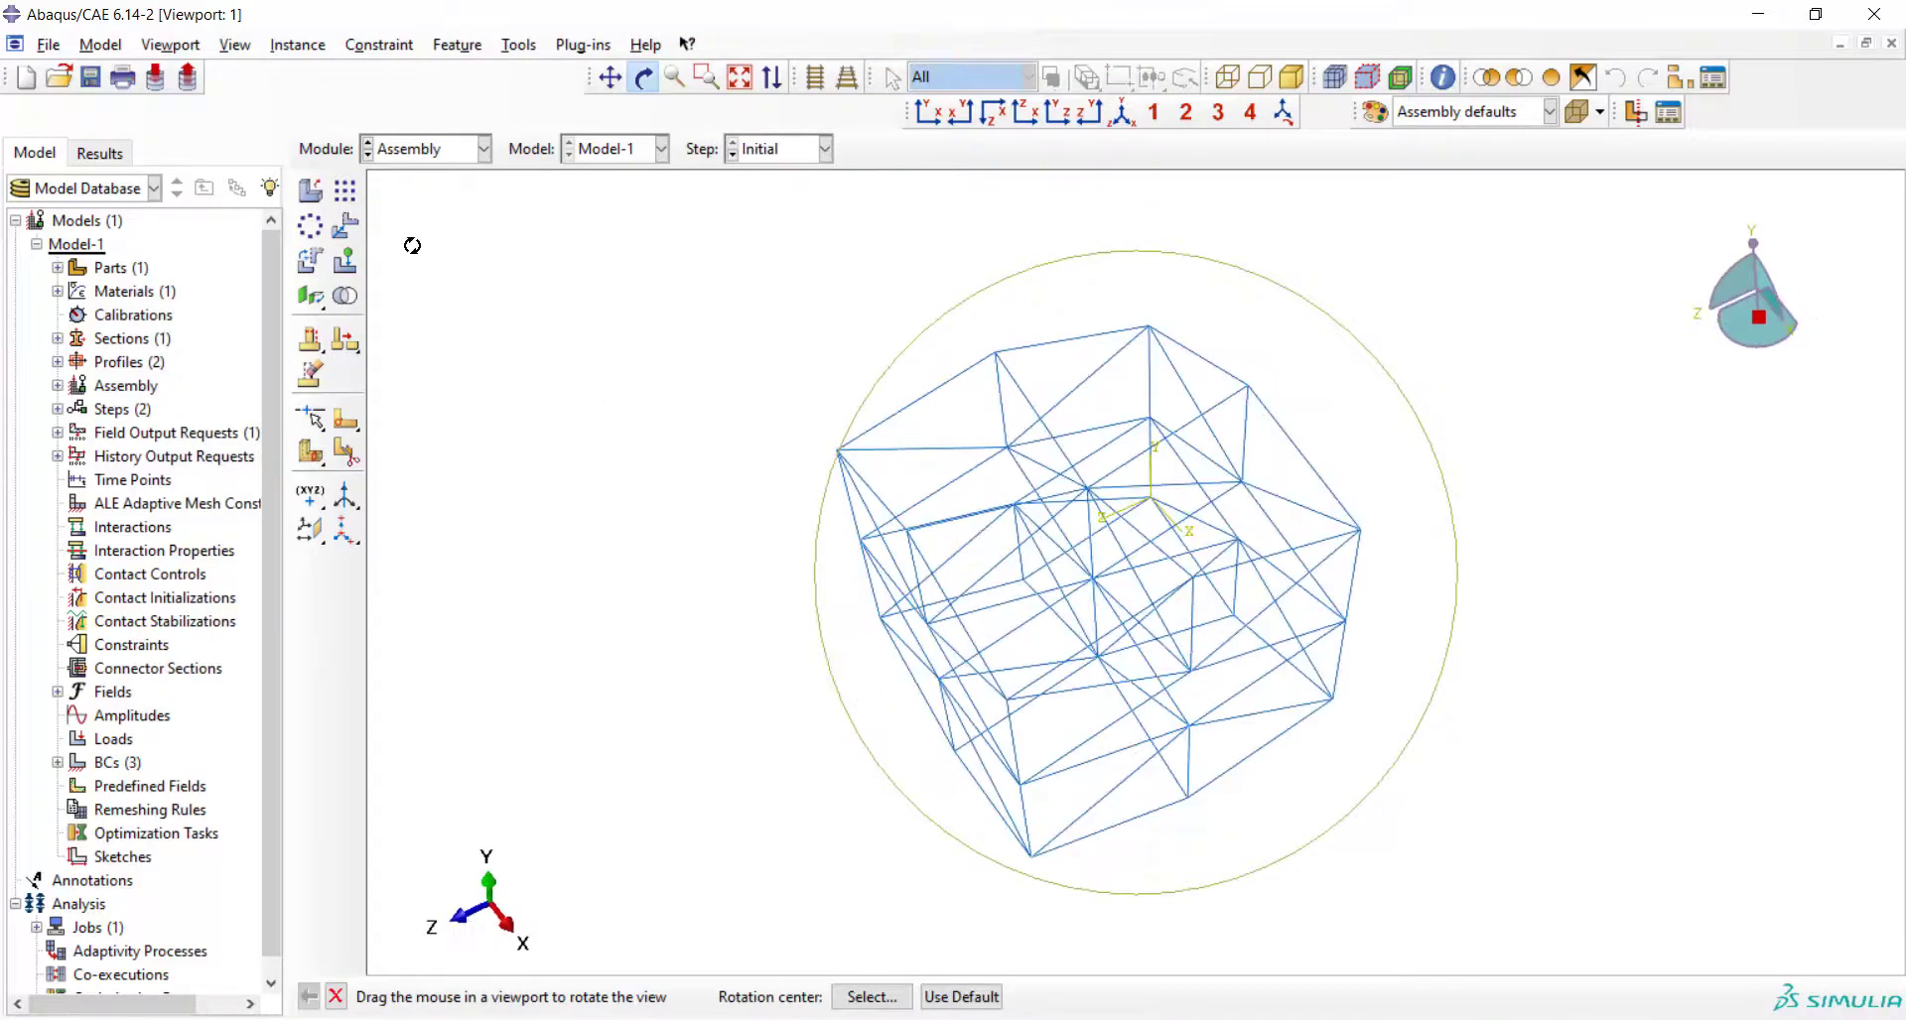
click(234, 46)
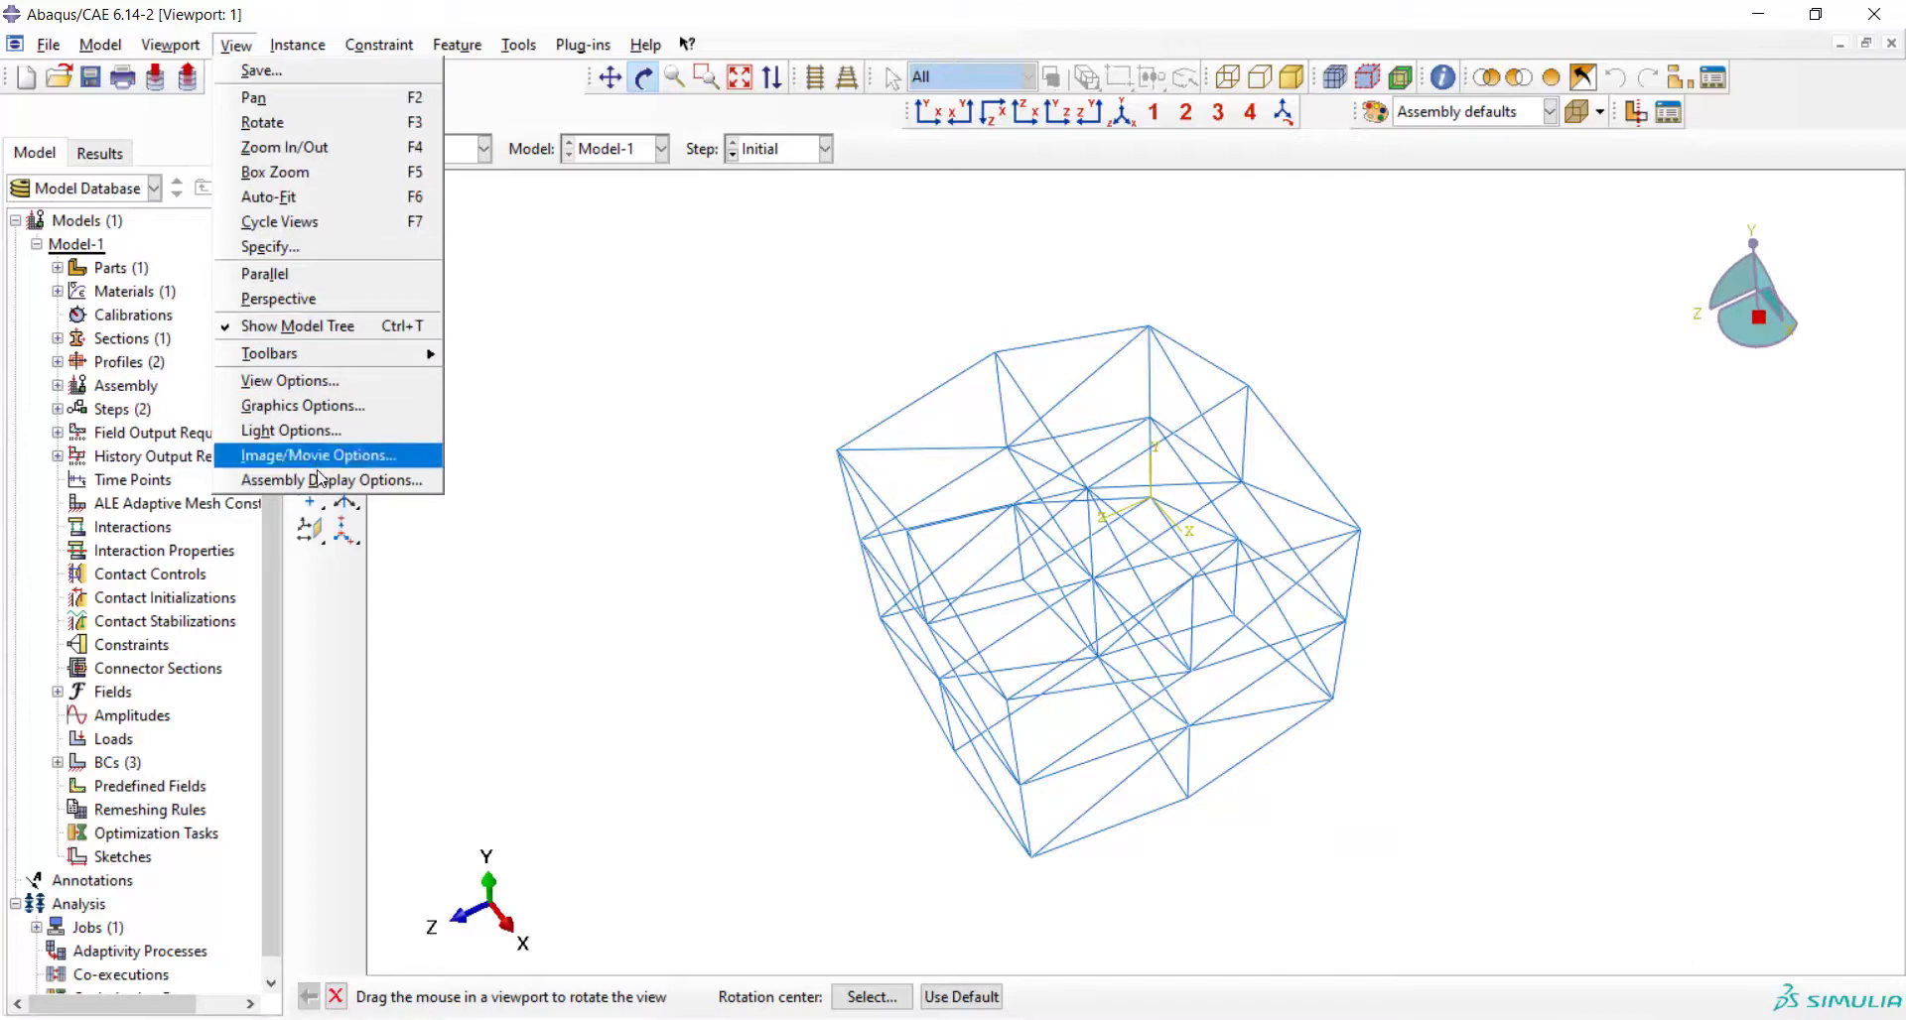
Step: Render beam profiles on the assembly, trying scale factor 2 then settling on scale factor 1
click(333, 479)
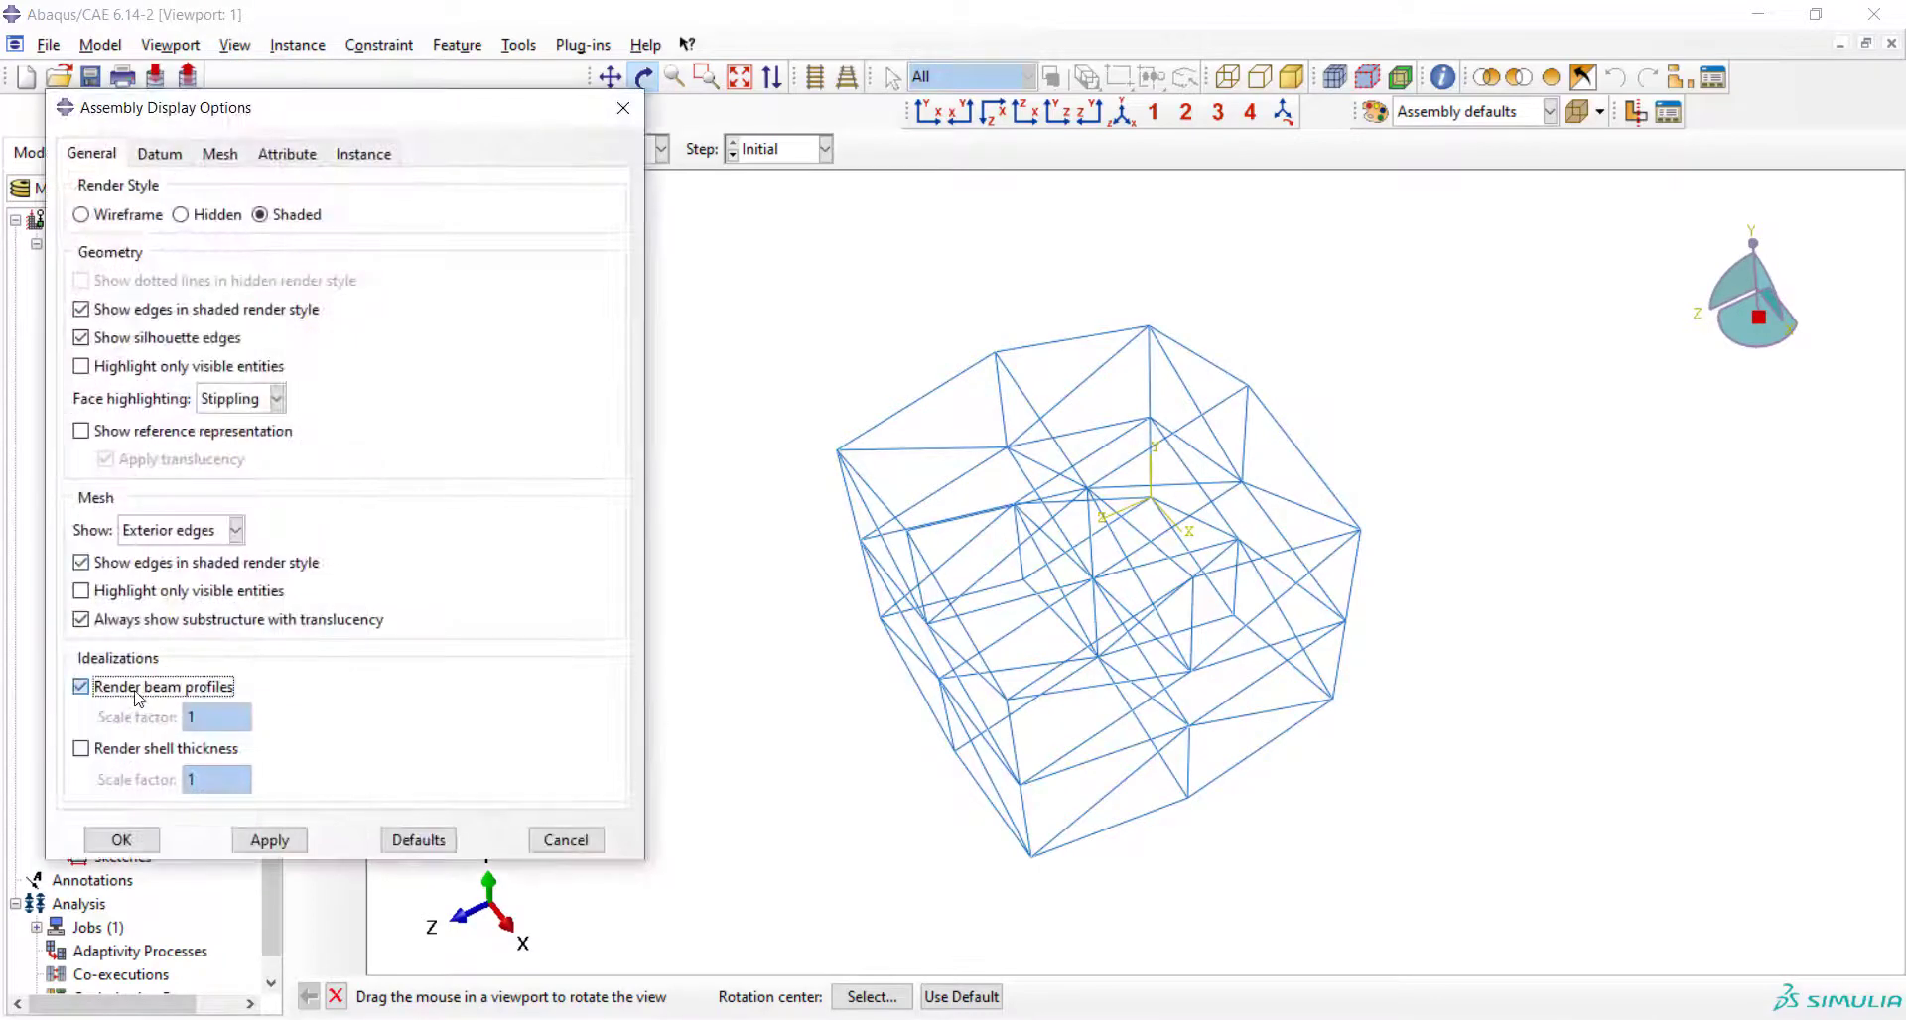
click(268, 840)
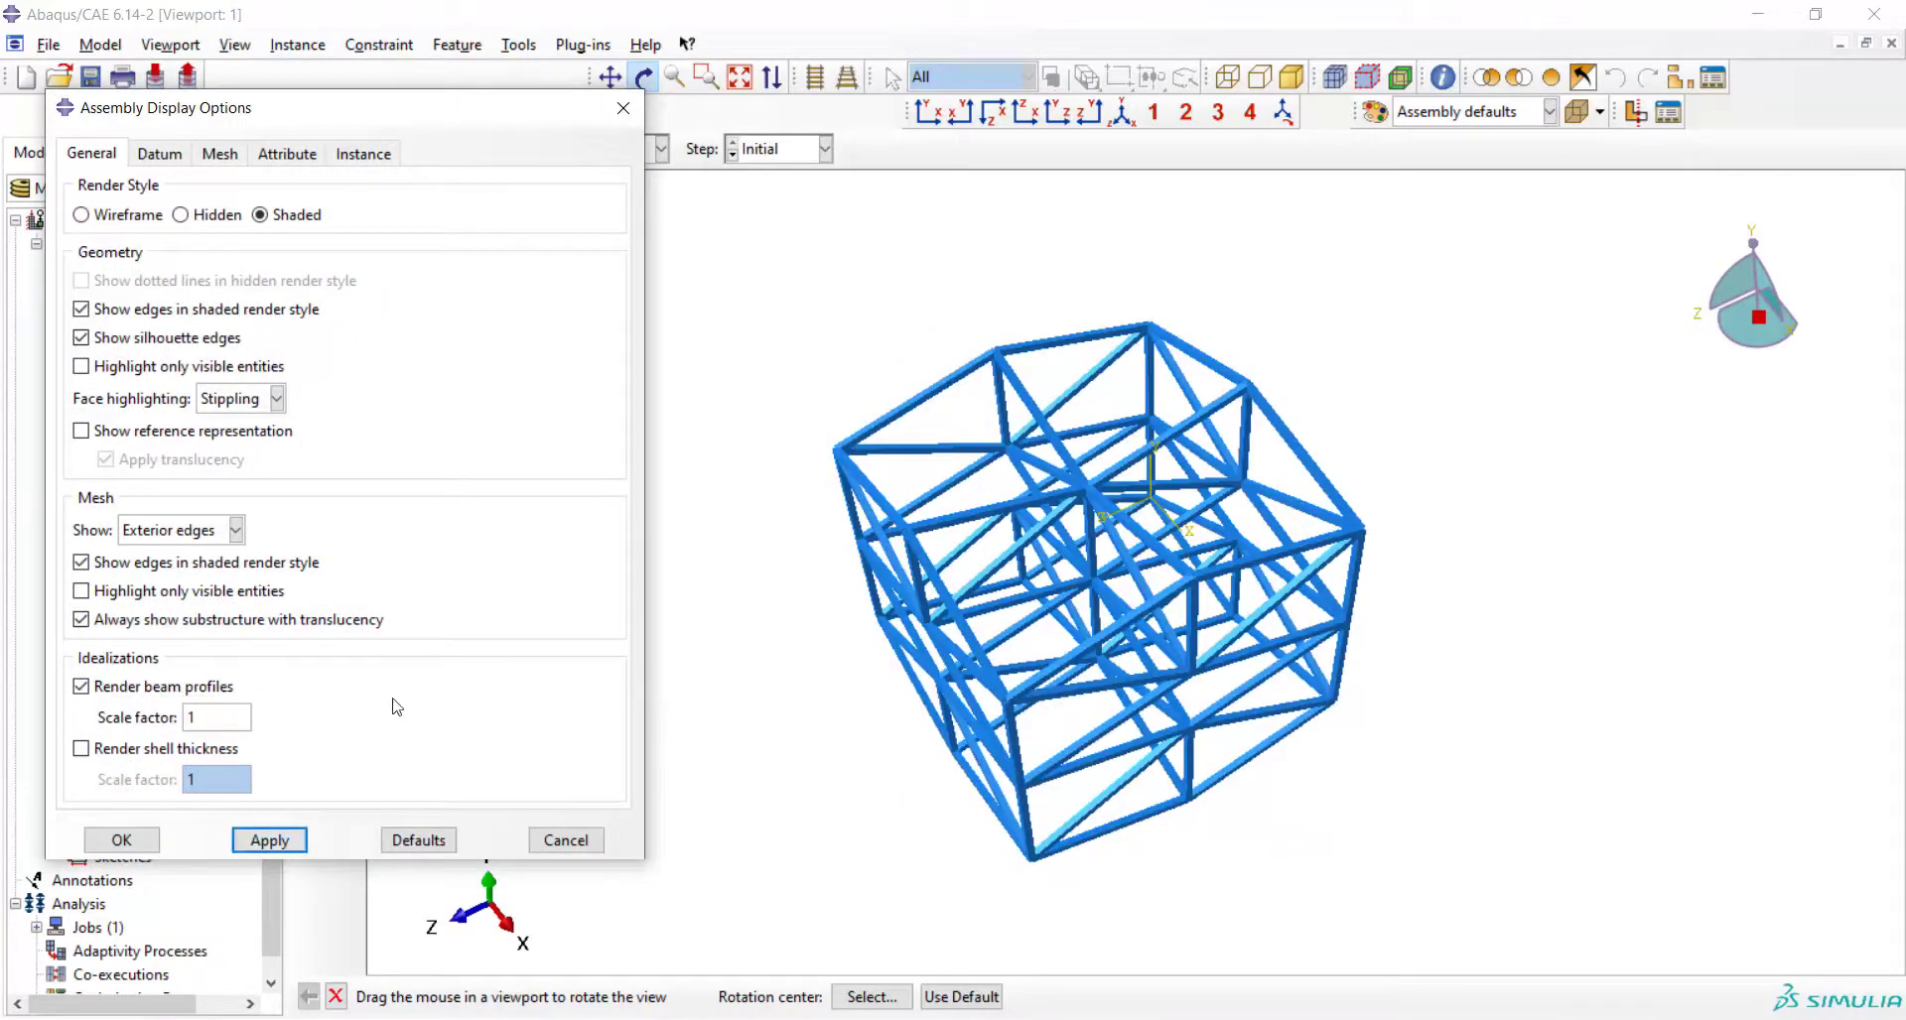
click(217, 717)
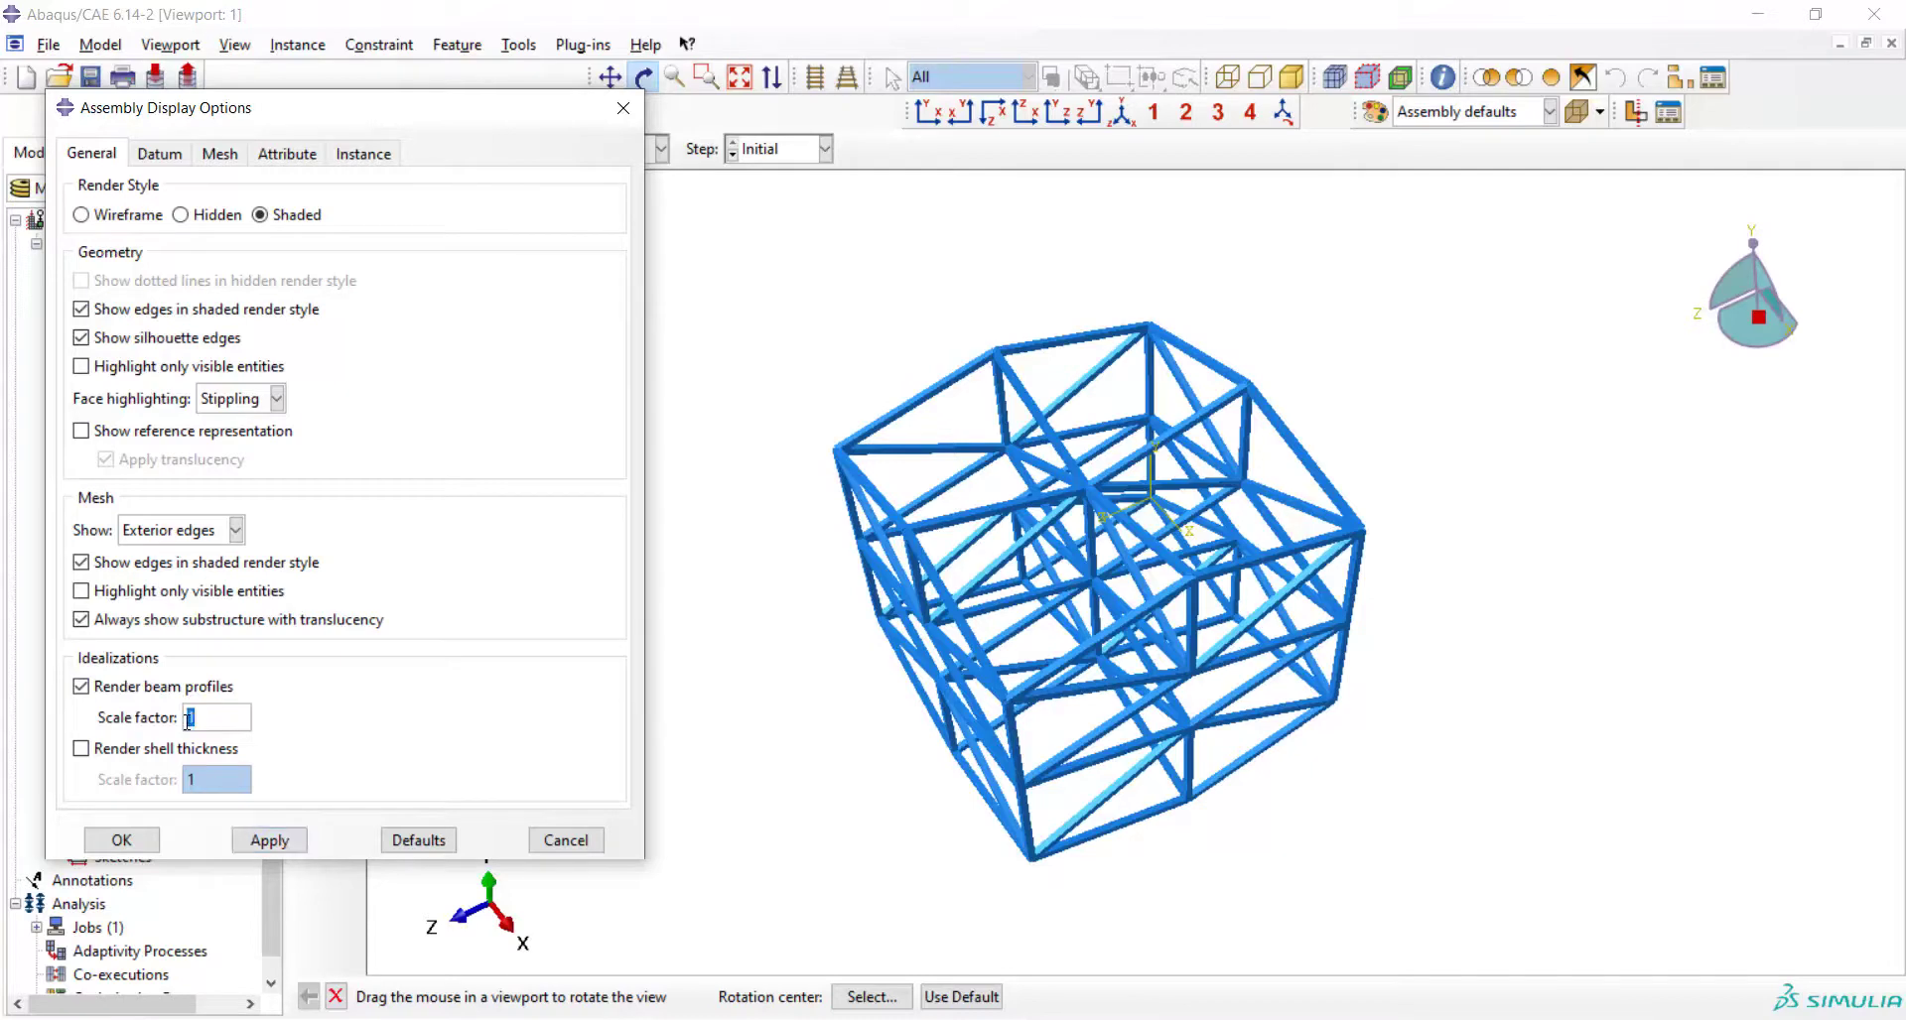
click(268, 840)
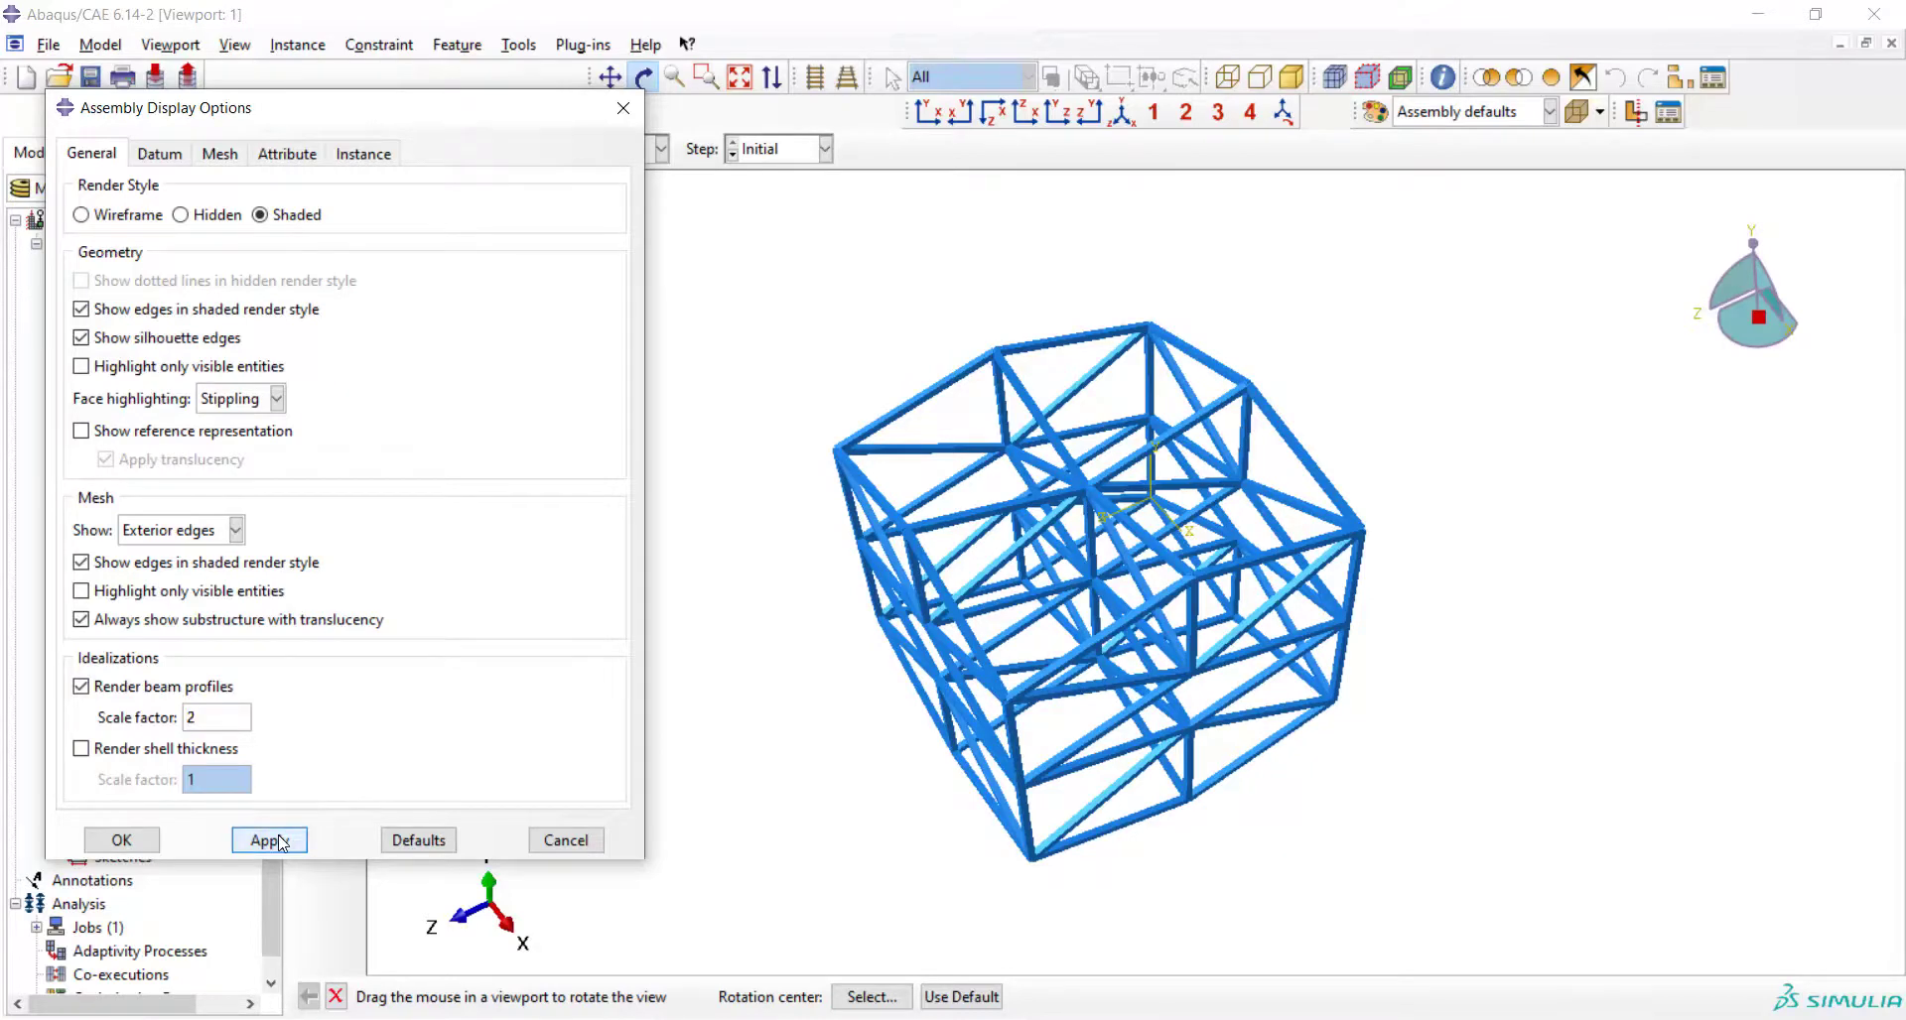
click(268, 840)
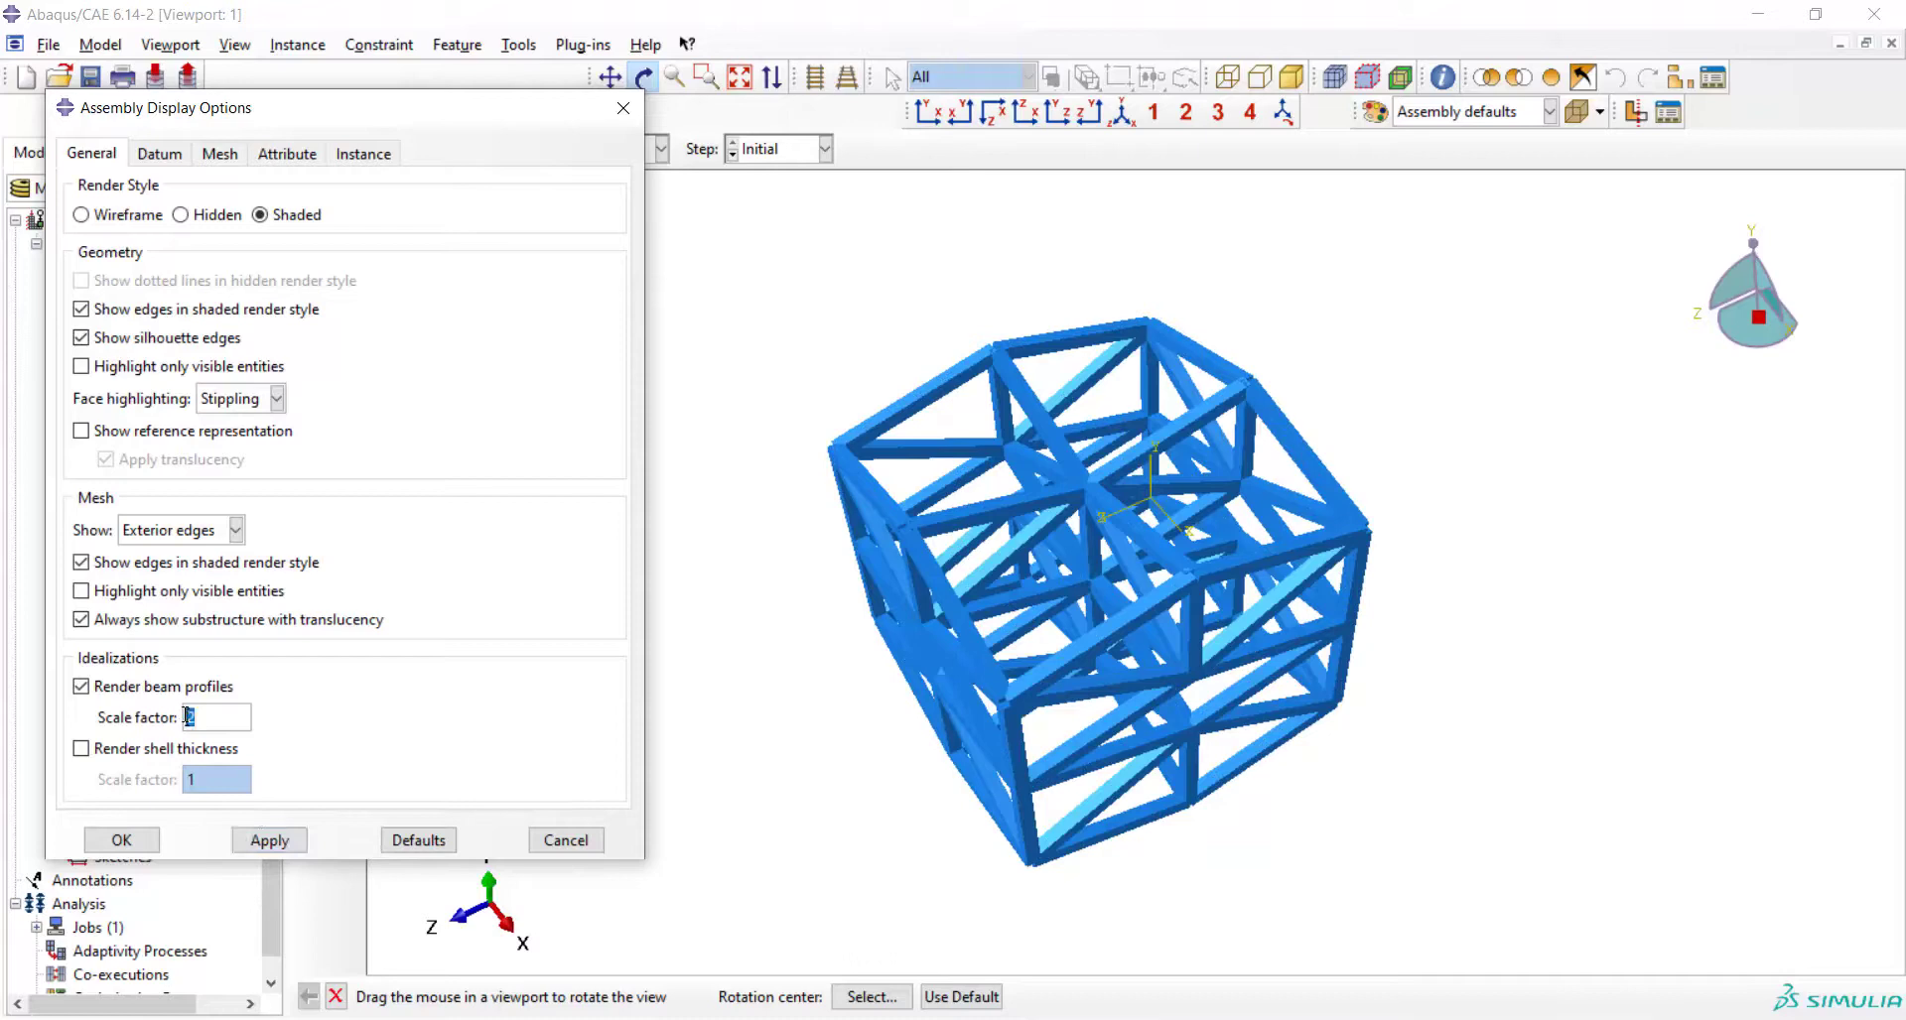
click(268, 840)
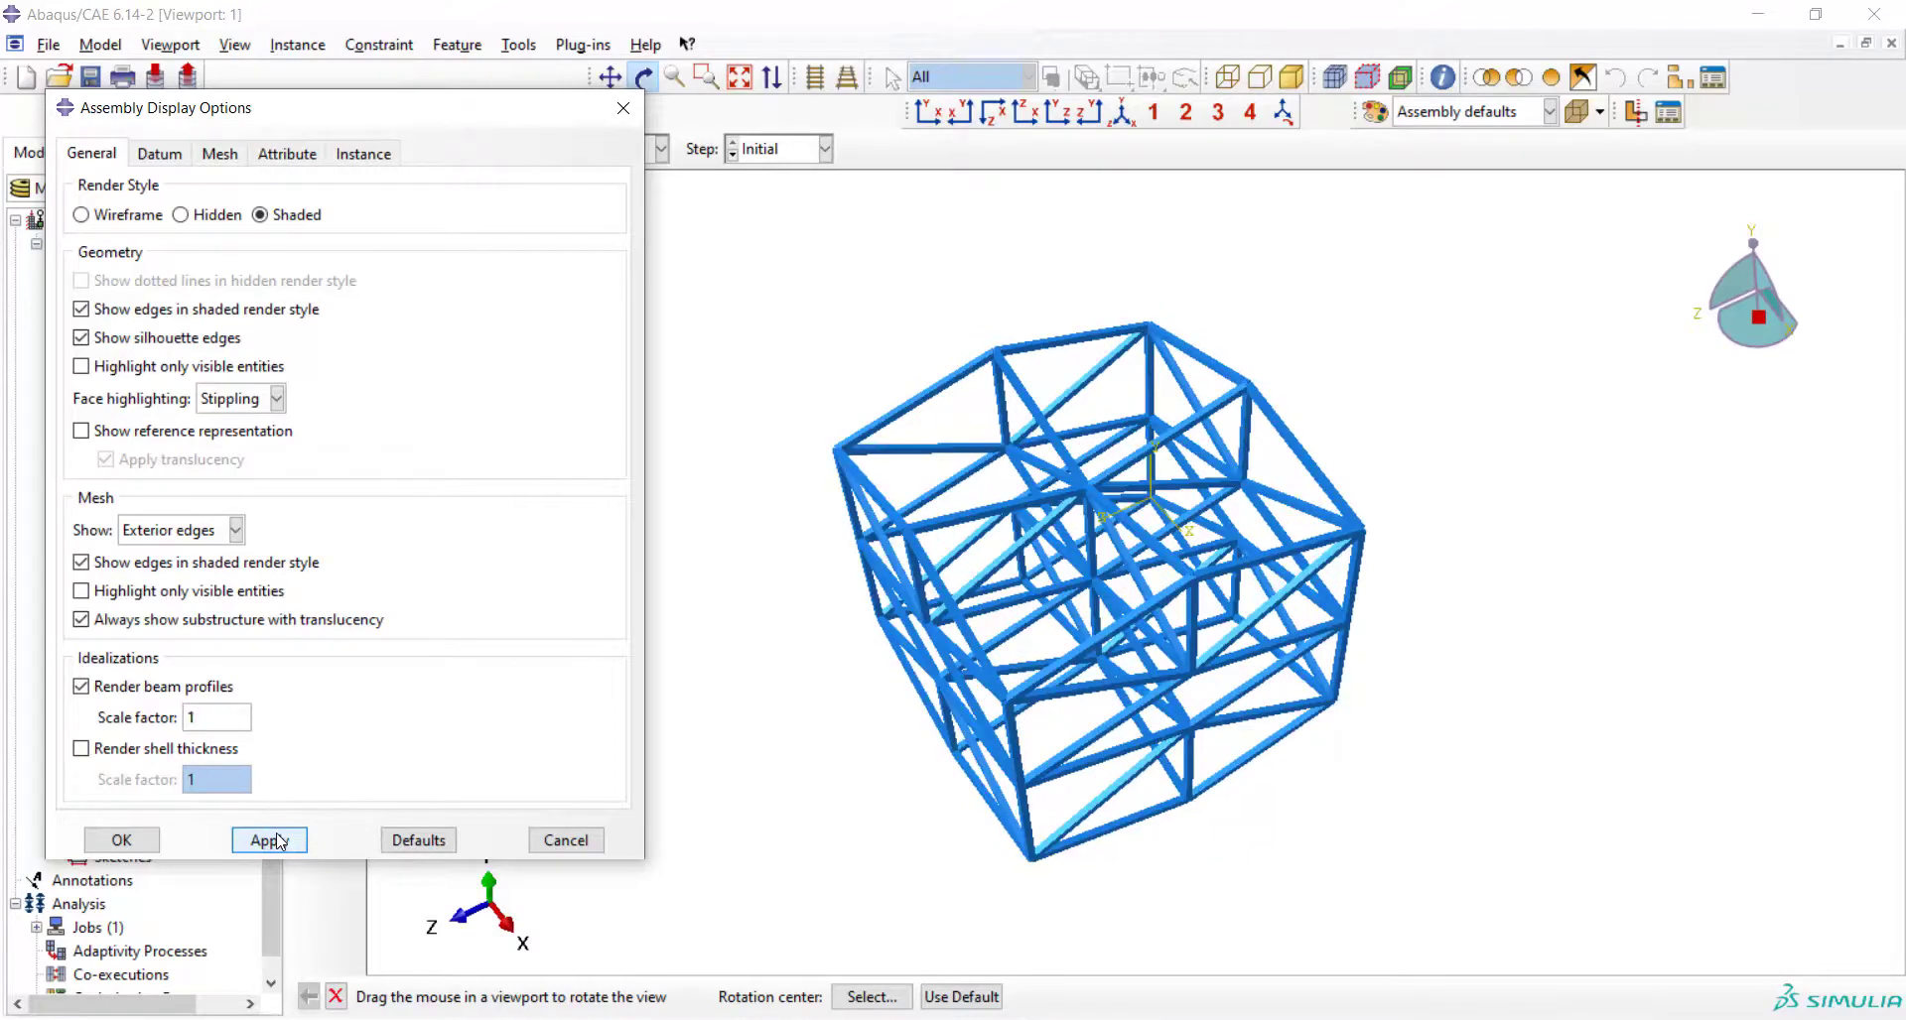
click(121, 840)
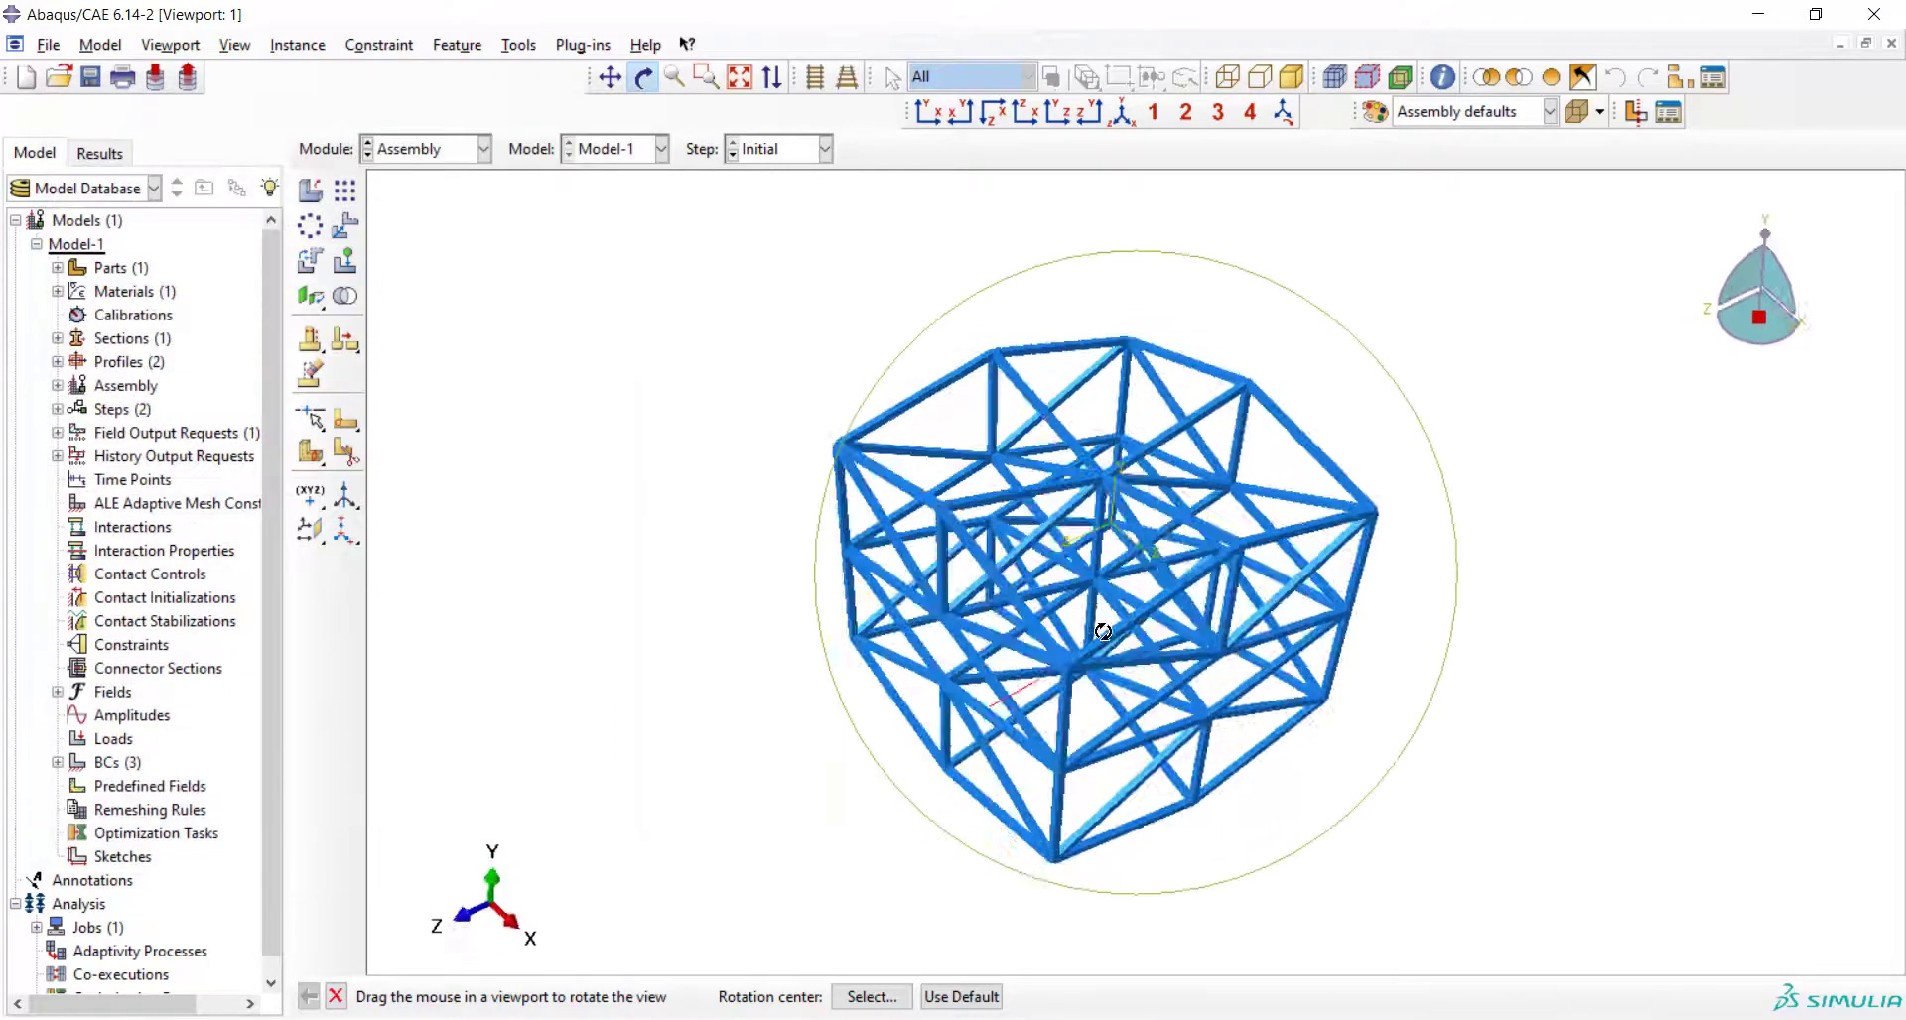
drag(1101, 631, 985, 591)
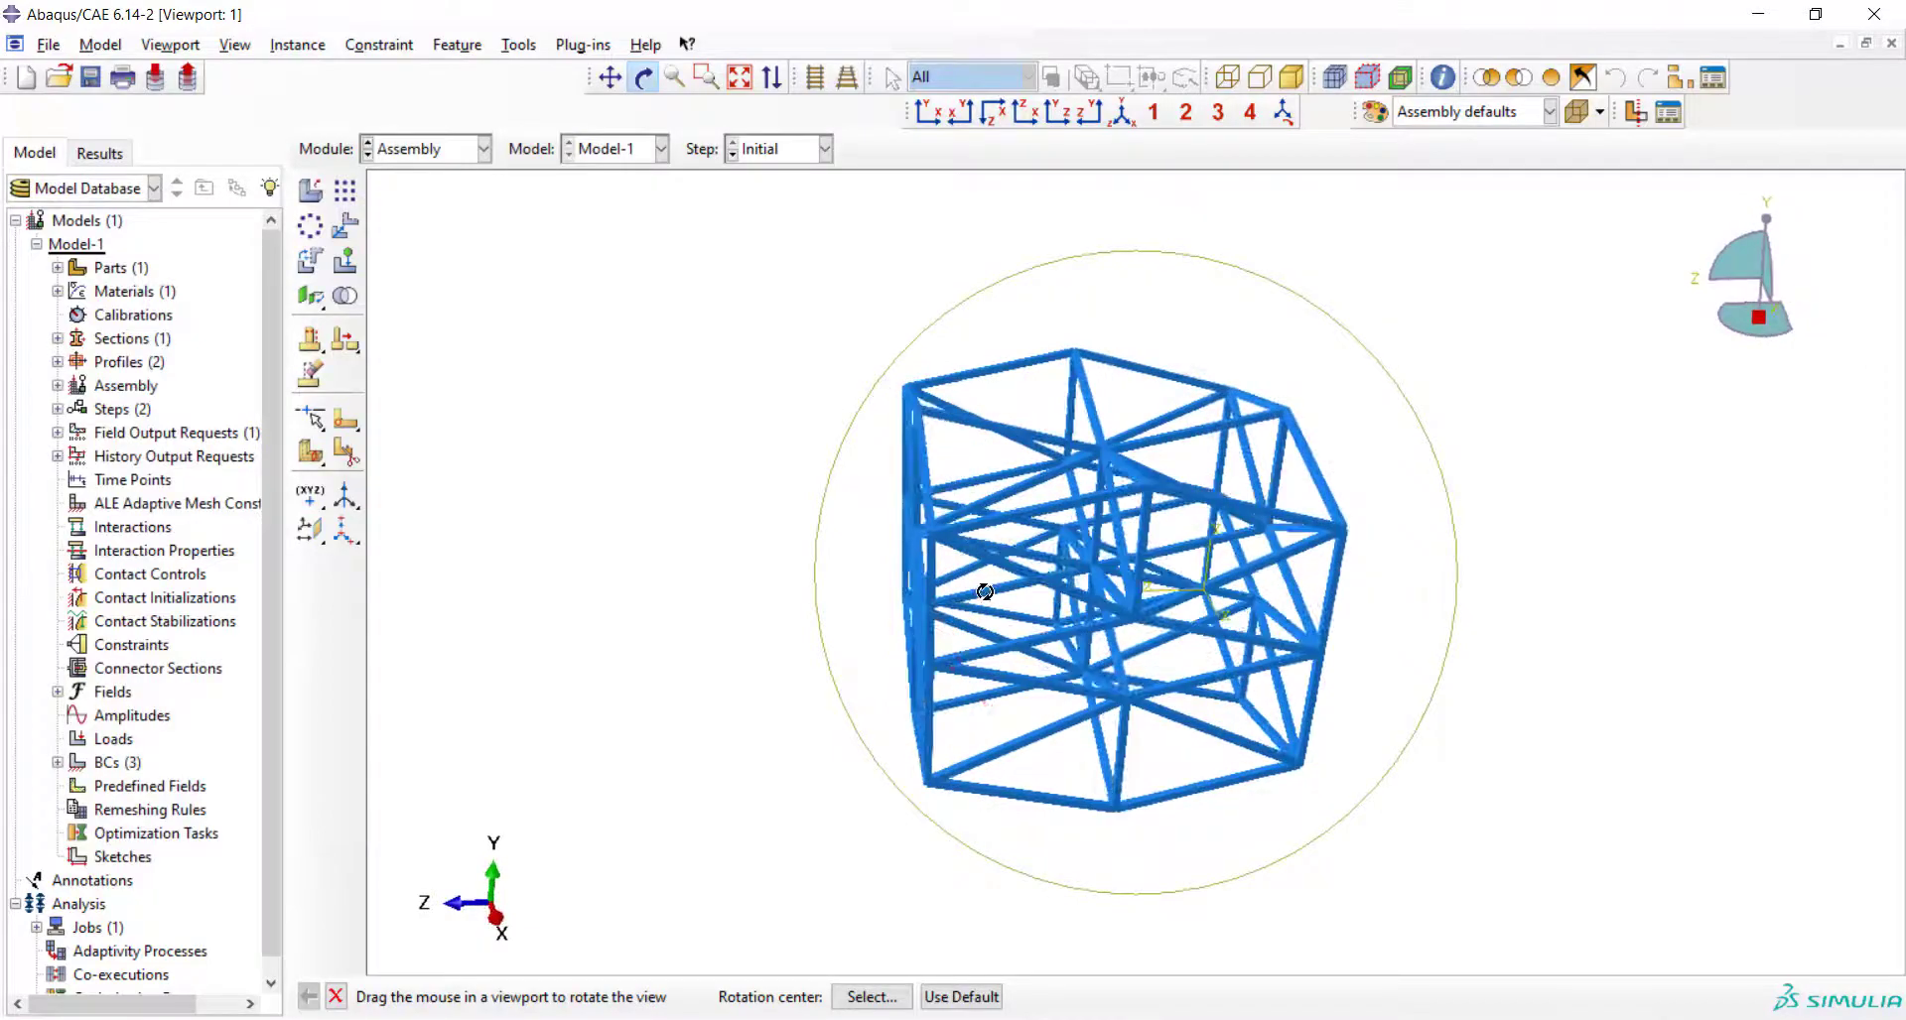
drag(985, 592, 990, 705)
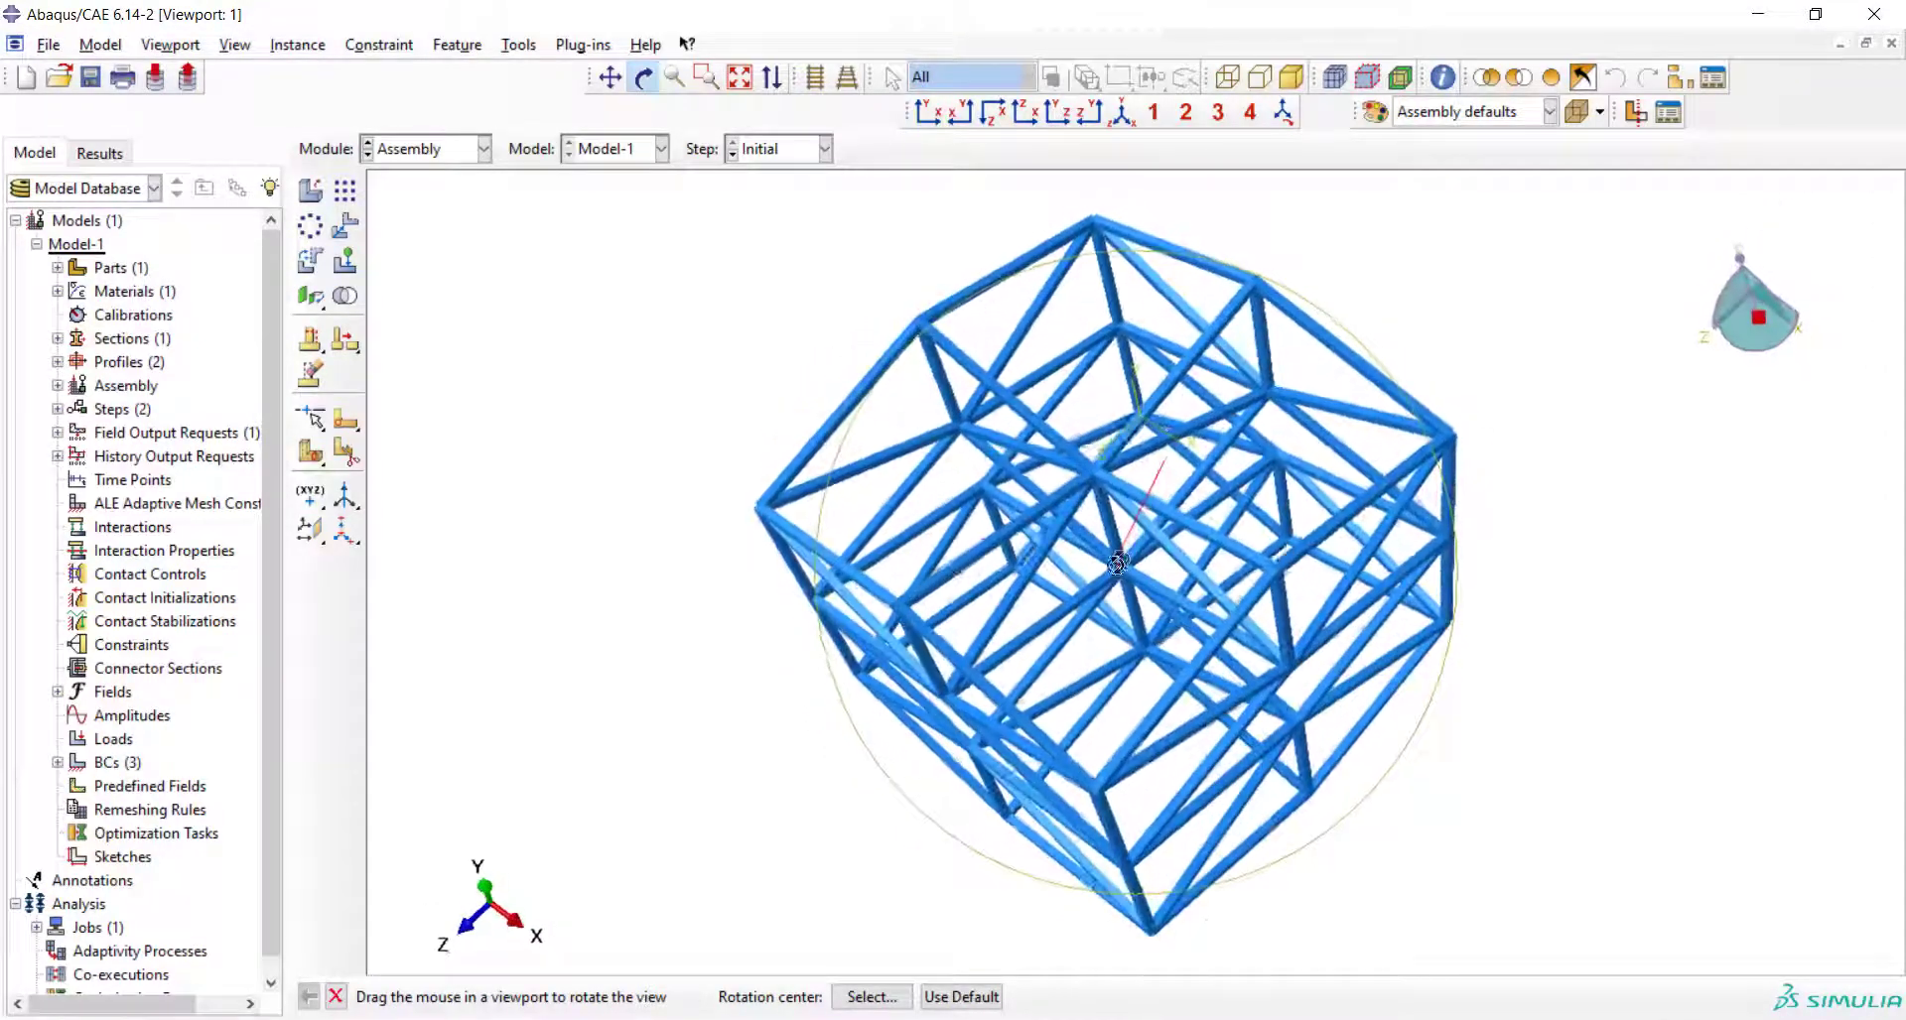
drag(1116, 561, 1197, 438)
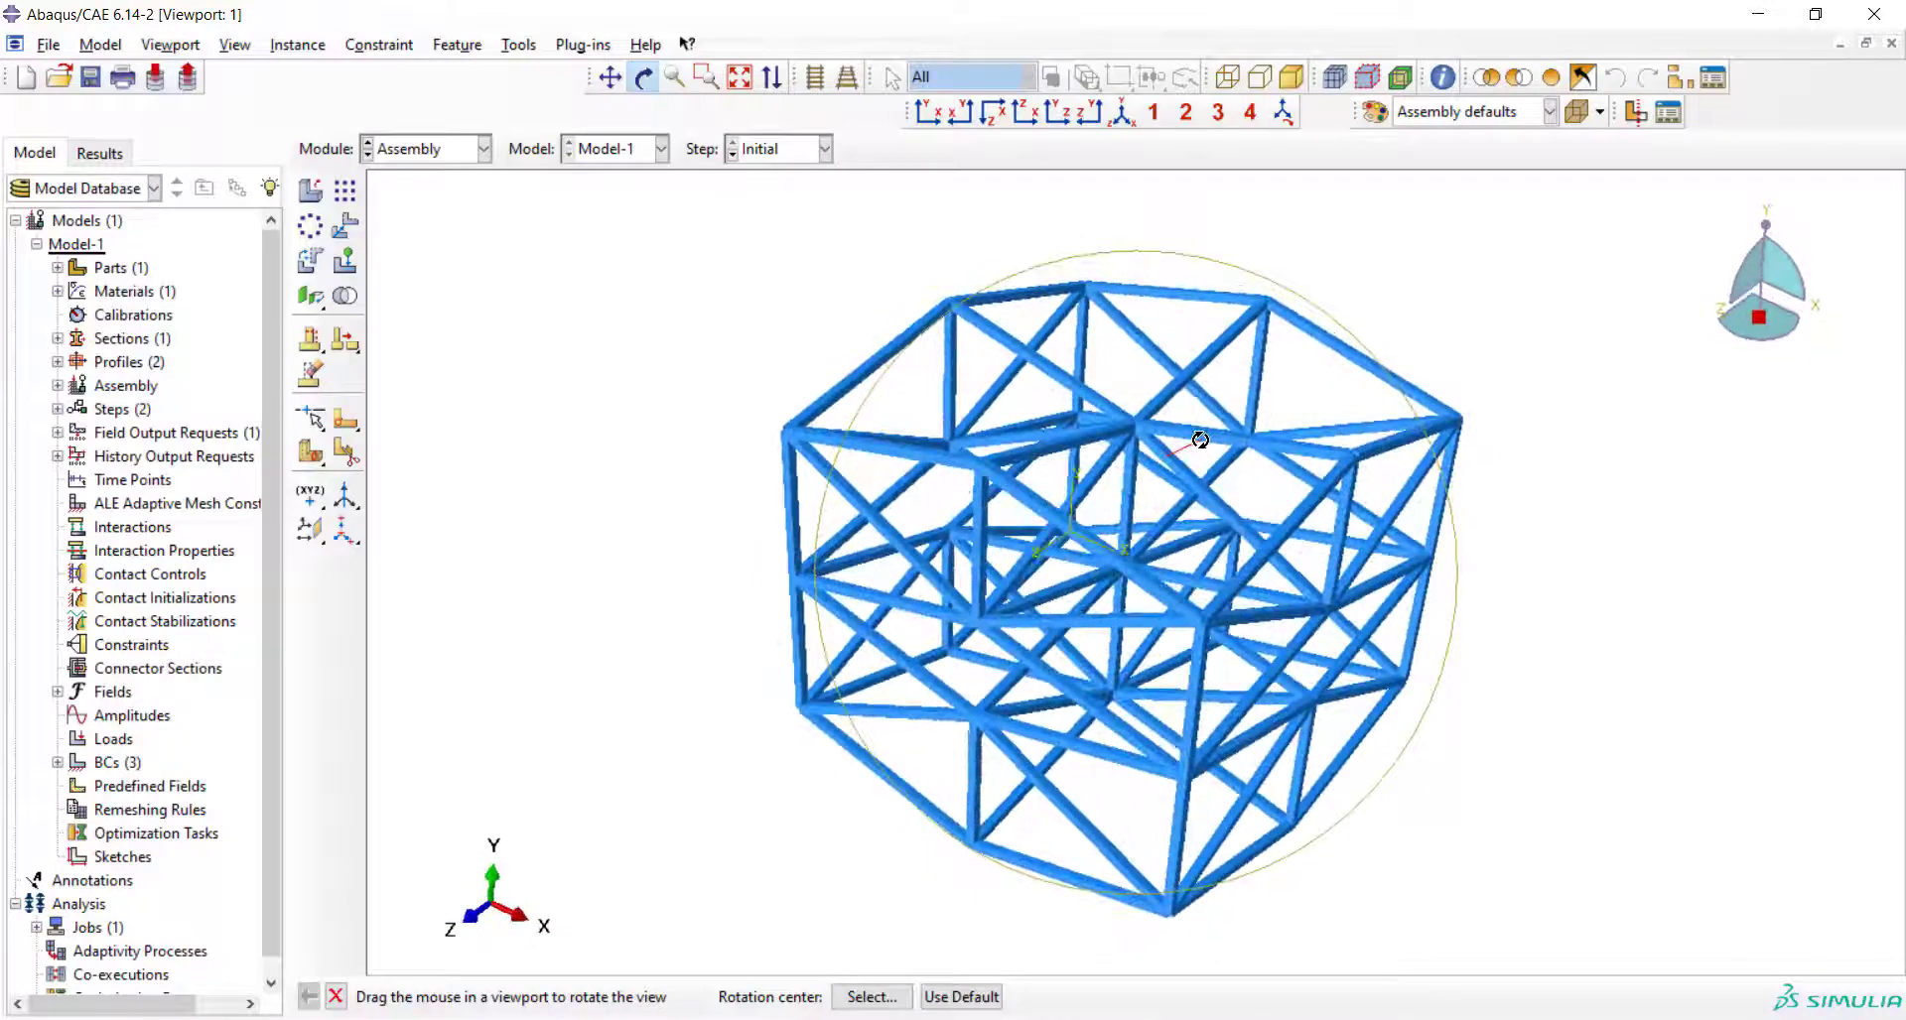
drag(1197, 439, 1340, 669)
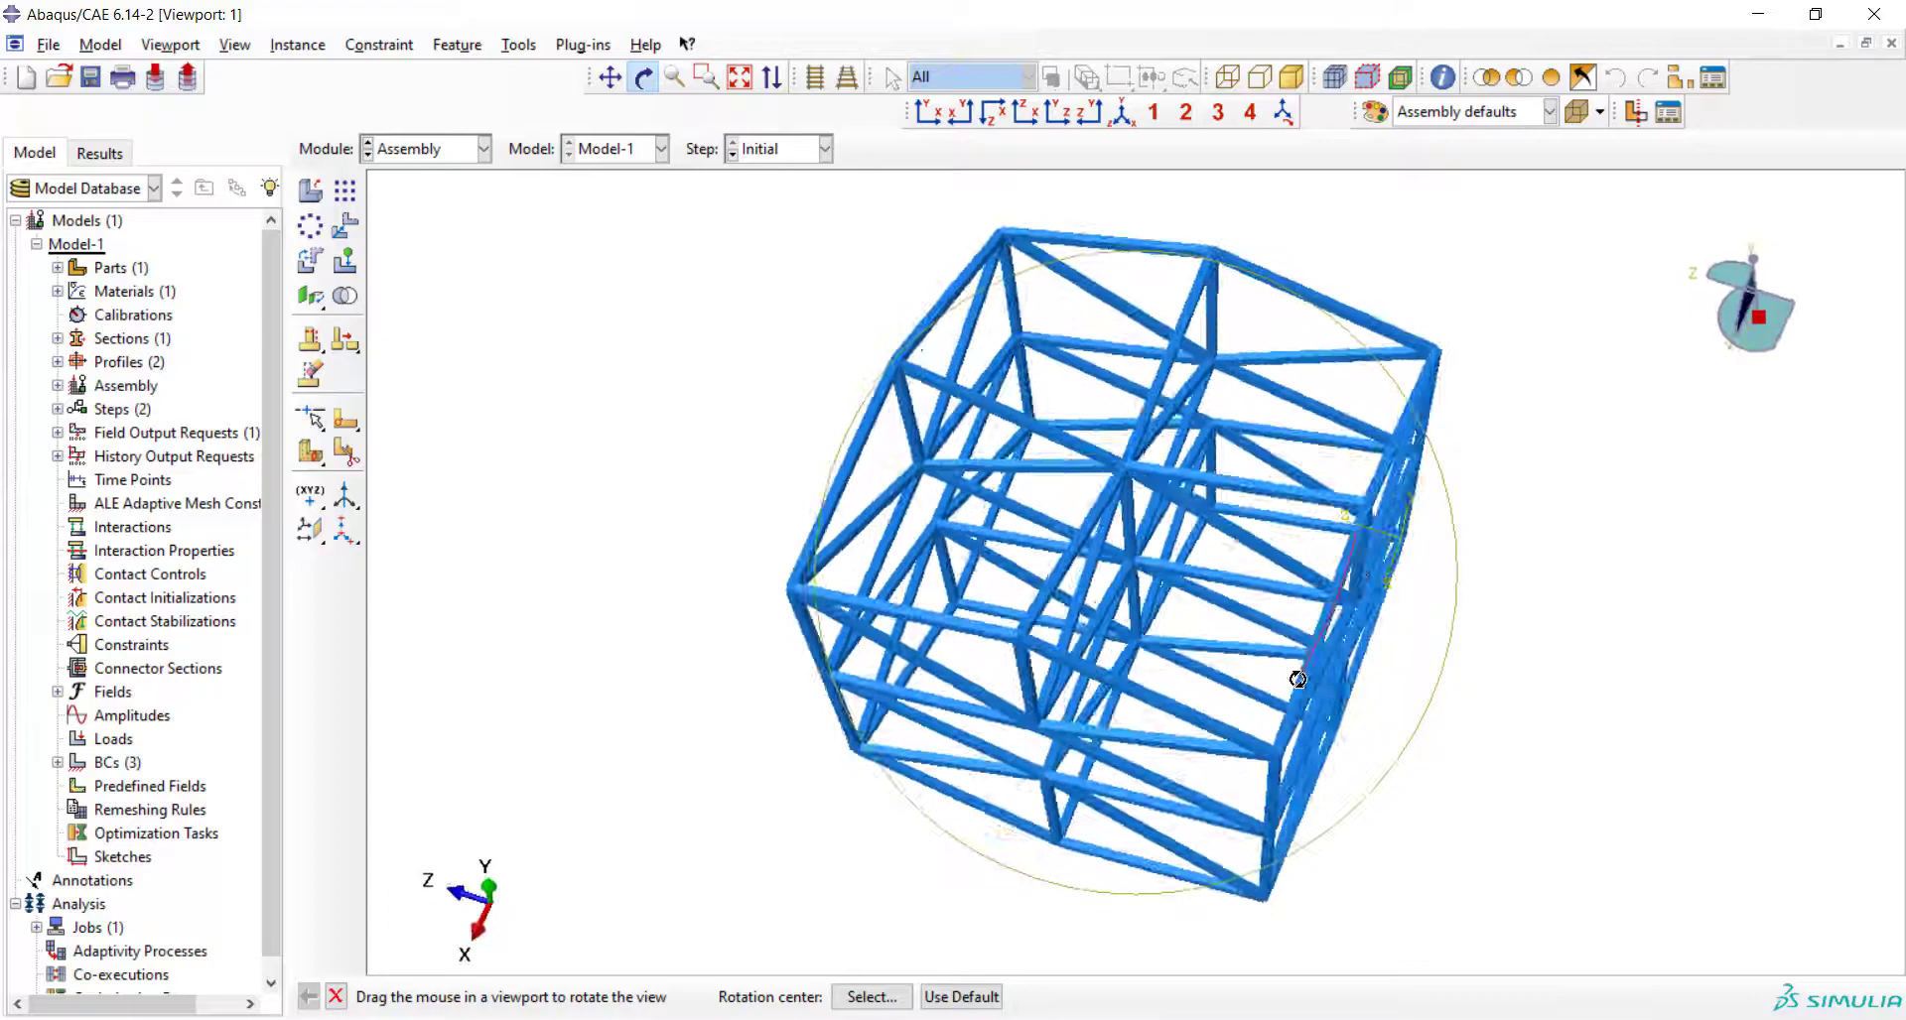
drag(1296, 677, 1438, 469)
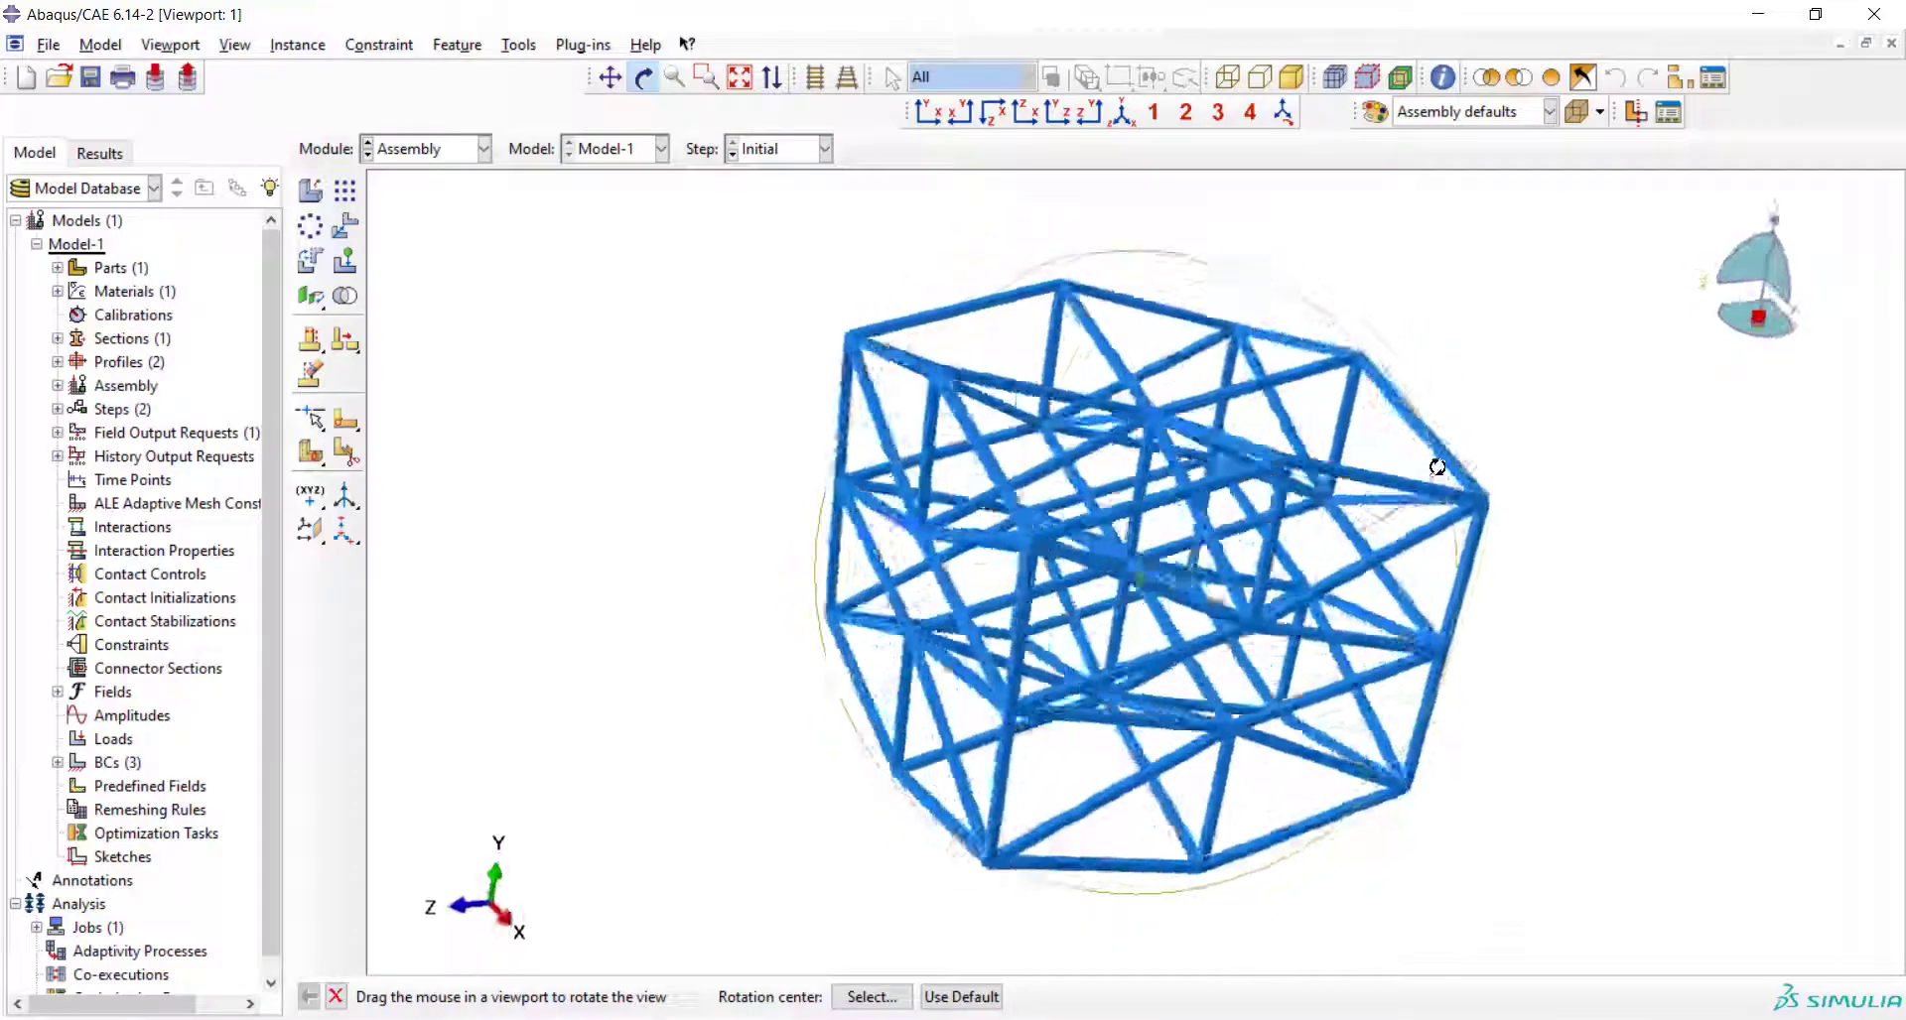